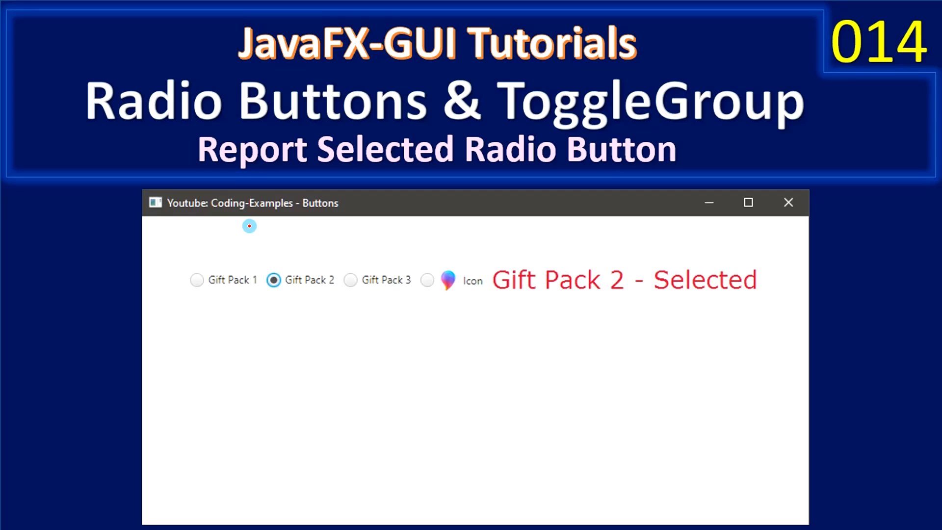
mouse_move(232, 243)
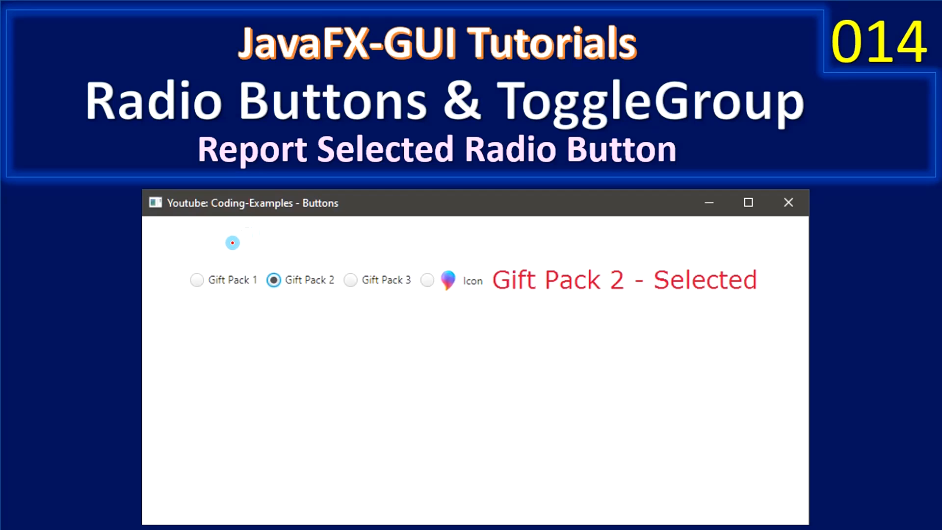
mouse_move(224, 244)
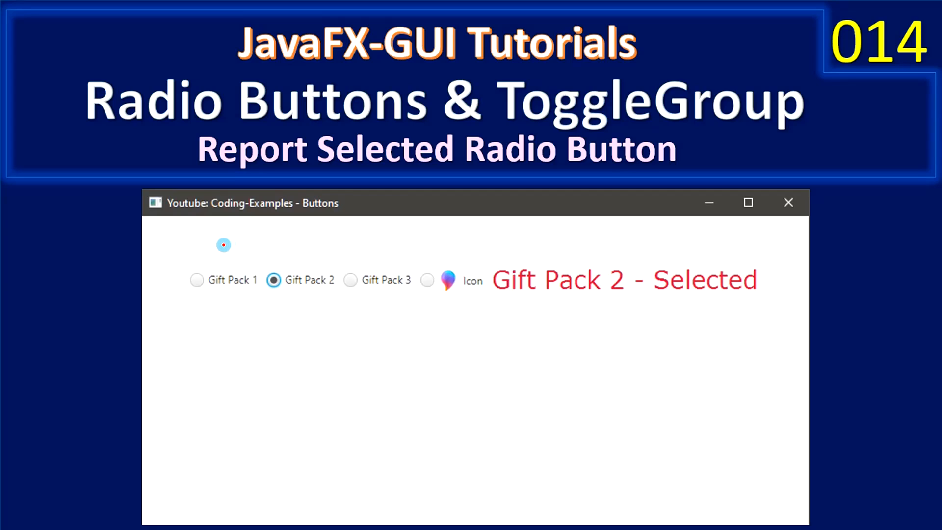
mouse_move(241, 288)
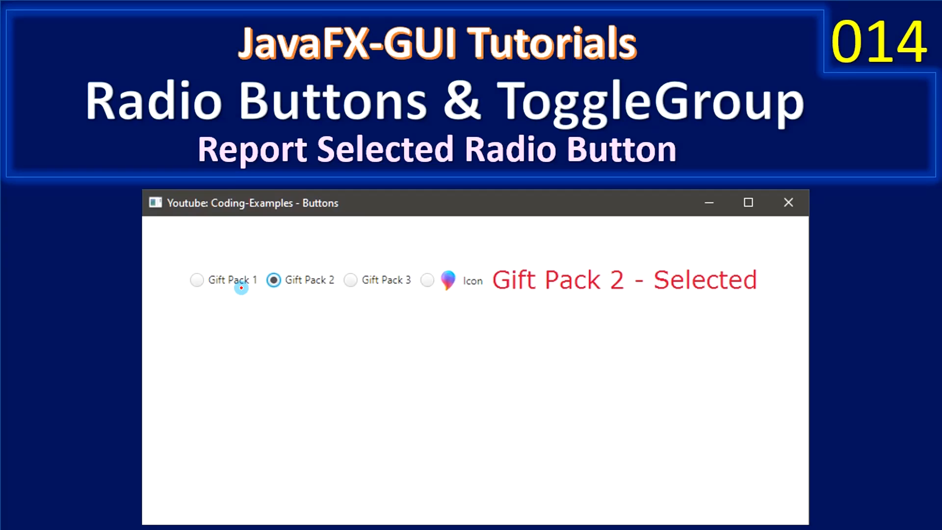
mouse_move(216, 268)
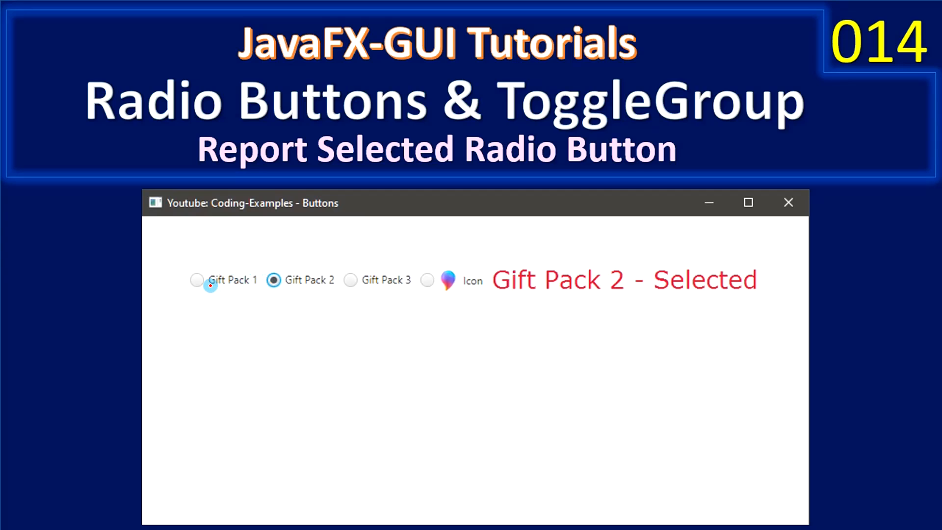
mouse_move(345, 281)
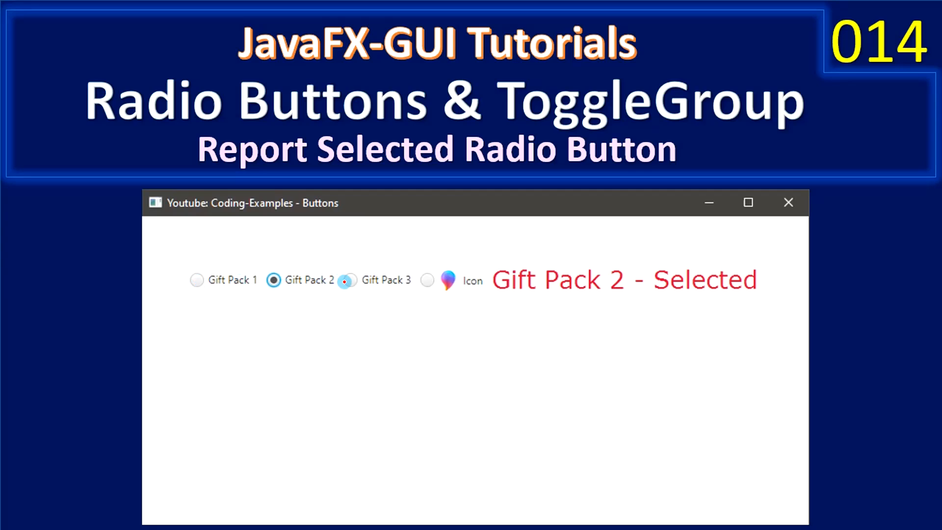
mouse_move(334, 280)
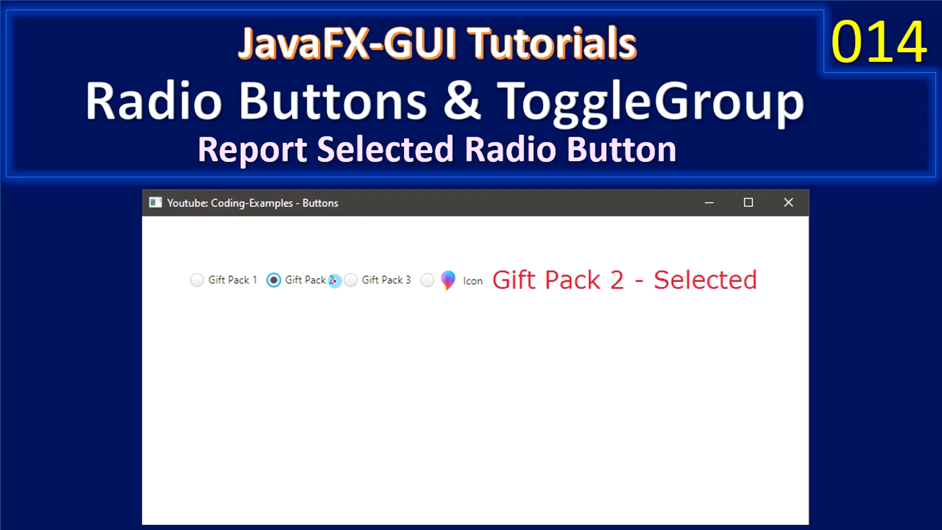
mouse_move(327, 280)
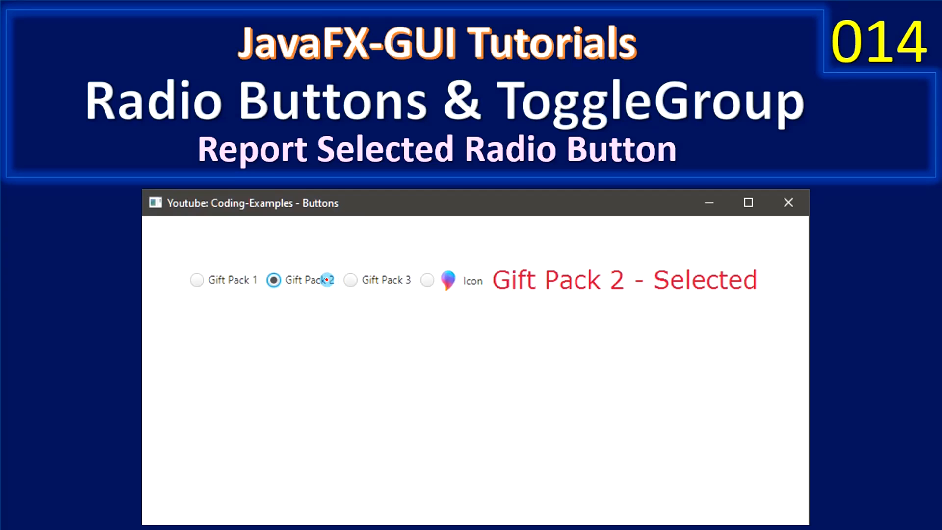
mouse_move(396, 164)
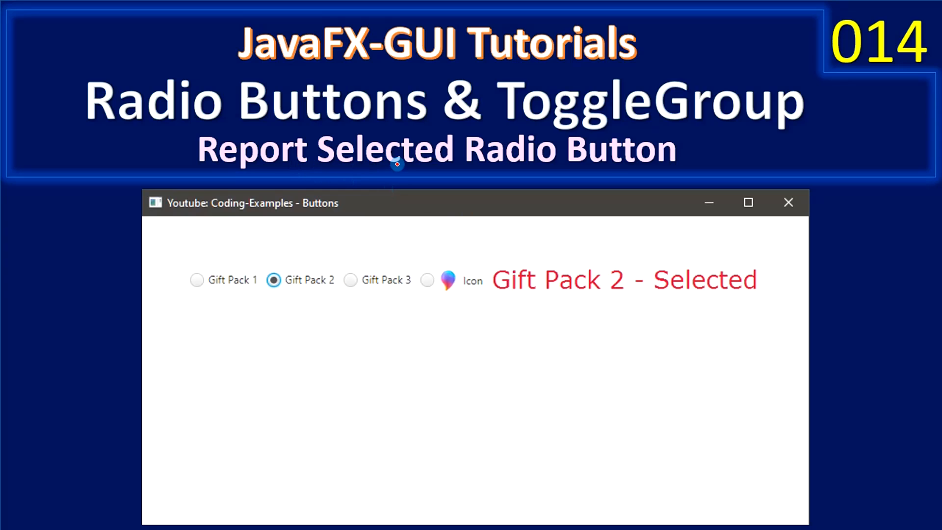
mouse_move(388, 181)
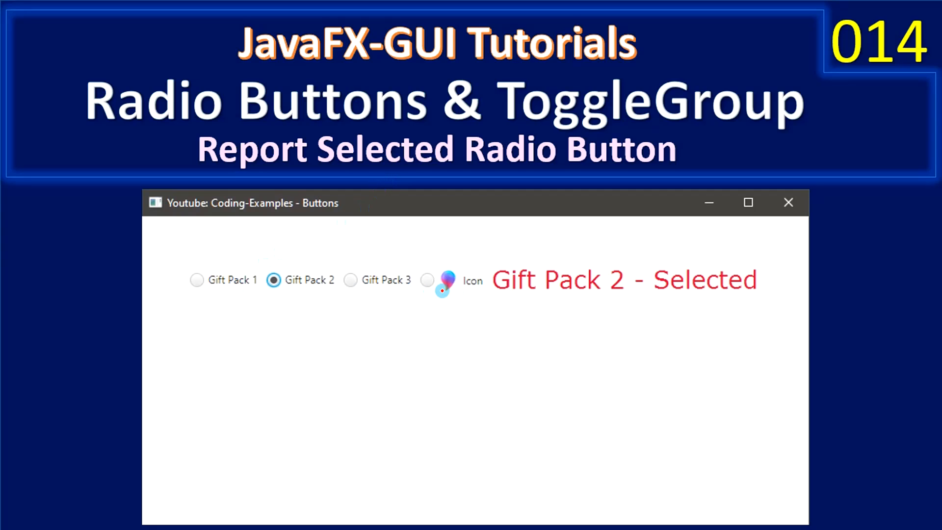
mouse_move(273, 281)
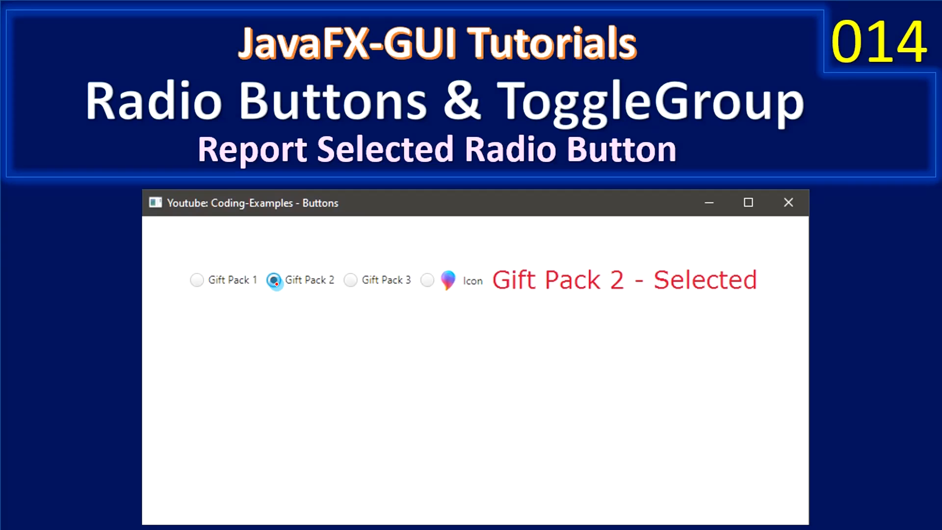
mouse_move(515, 288)
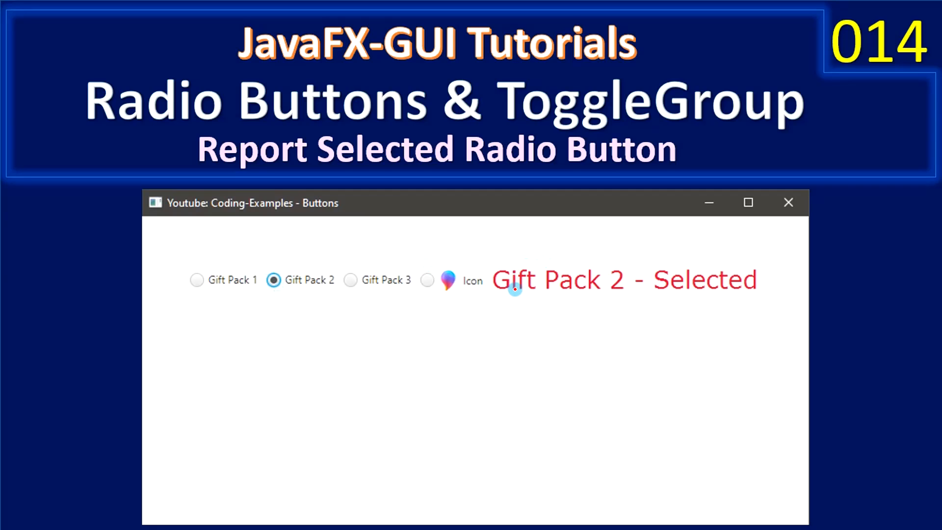
mouse_move(665, 286)
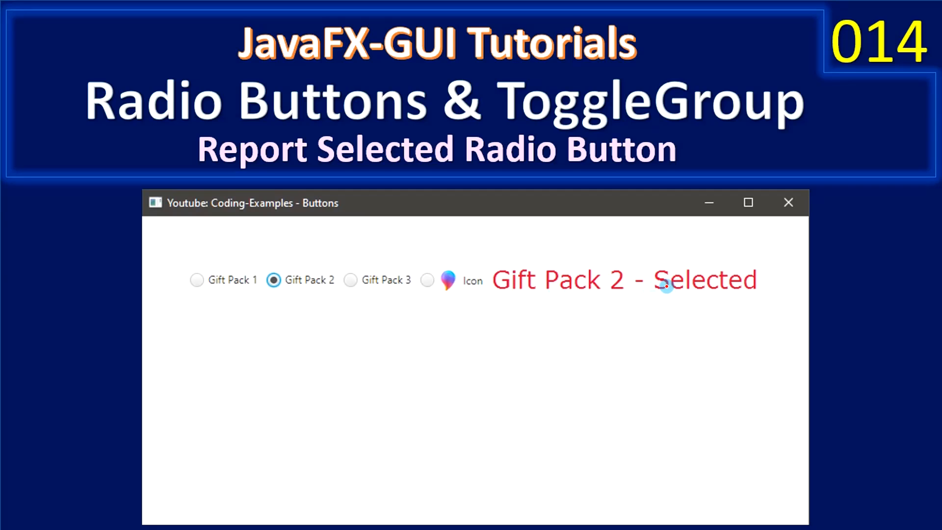
mouse_move(455, 342)
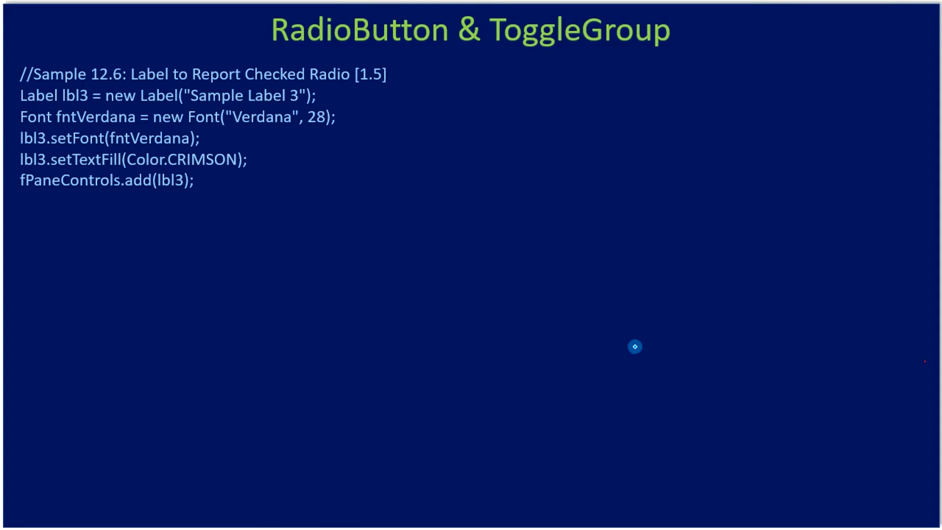
mouse_move(118, 119)
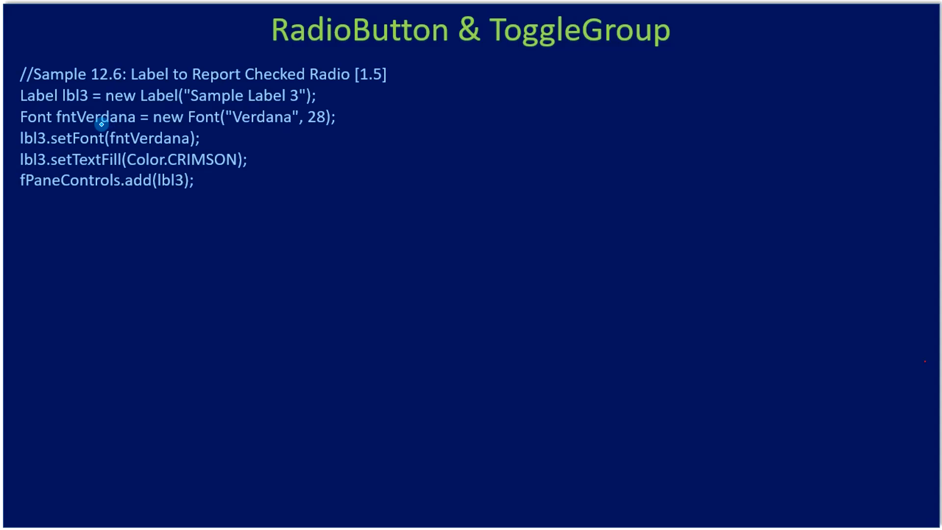
mouse_move(103, 117)
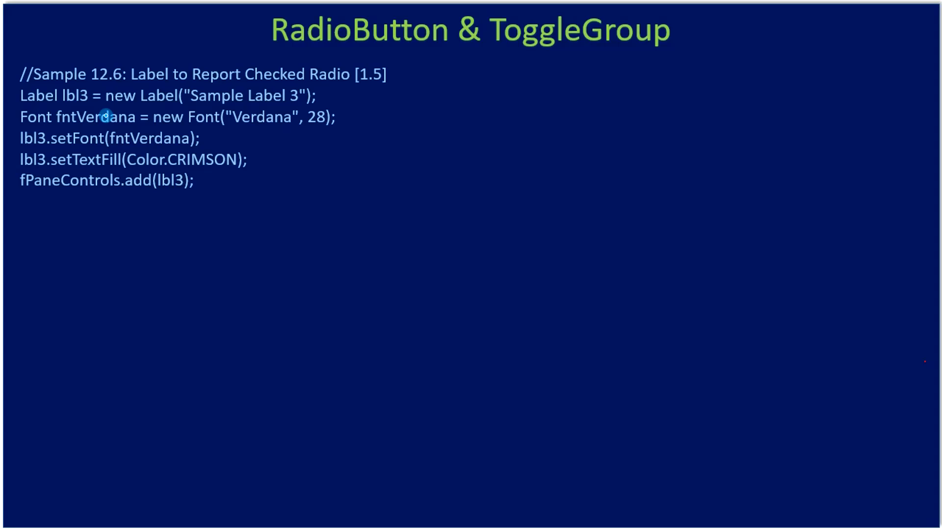
mouse_move(362, 85)
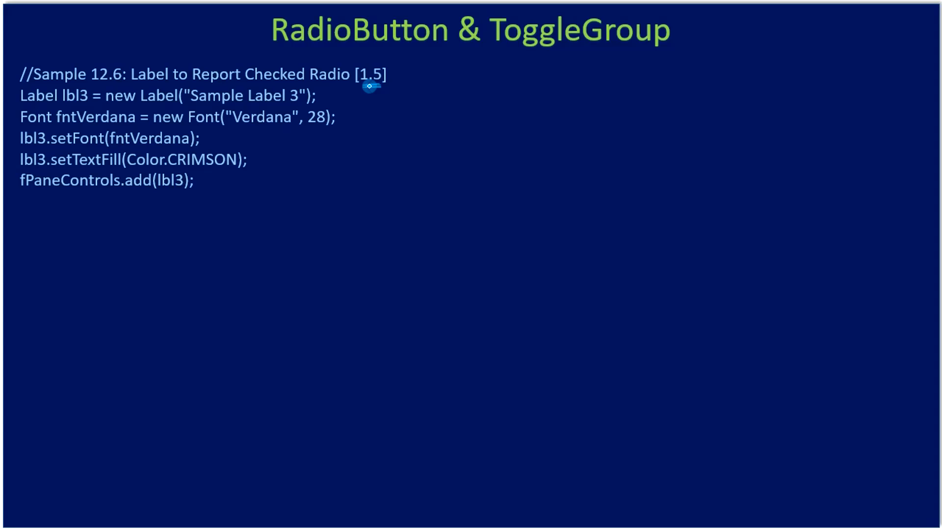
mouse_move(212, 197)
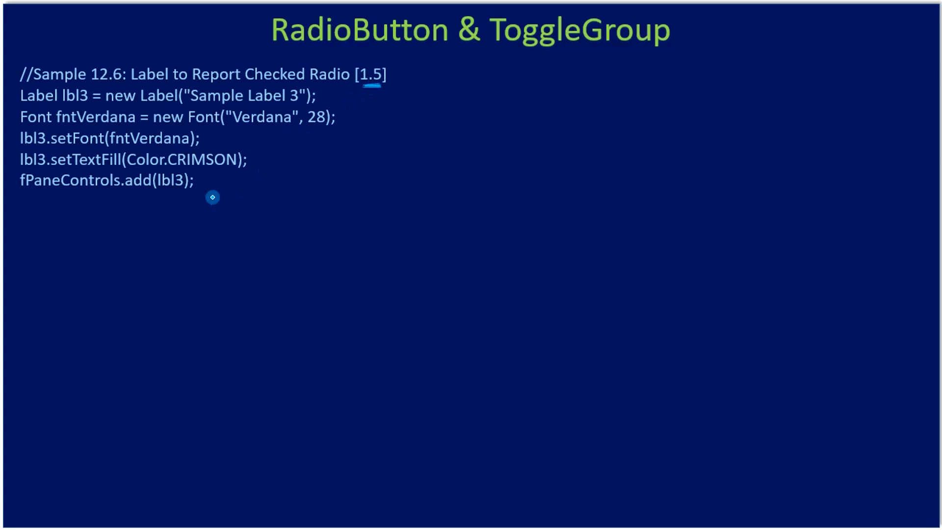
mouse_move(69, 117)
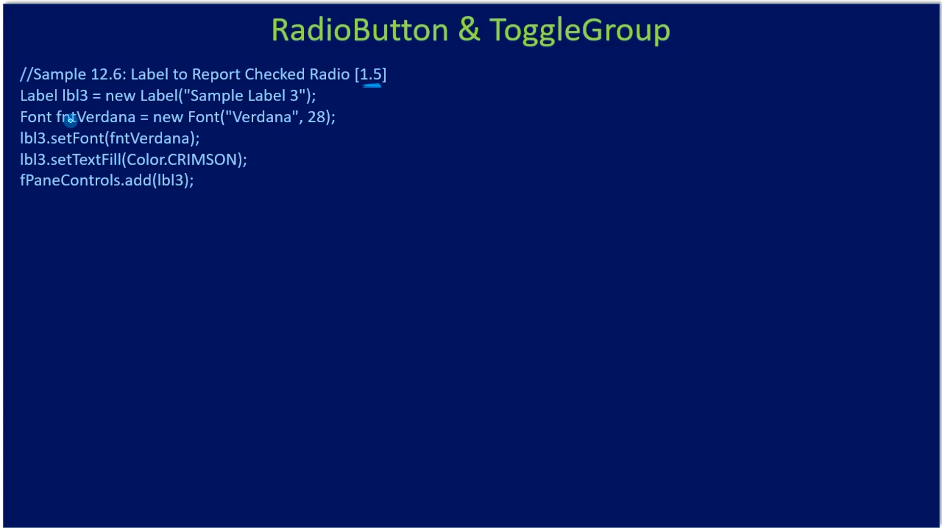
mouse_move(152, 117)
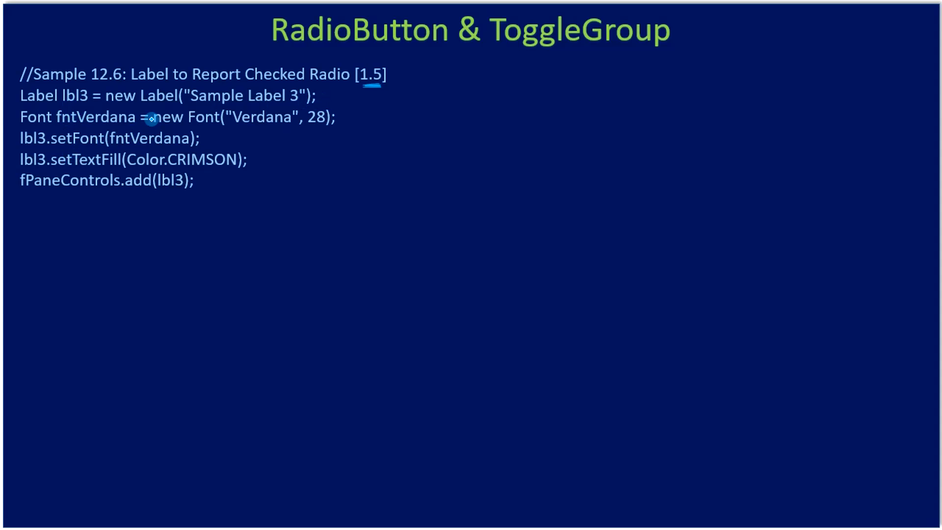
mouse_move(252, 101)
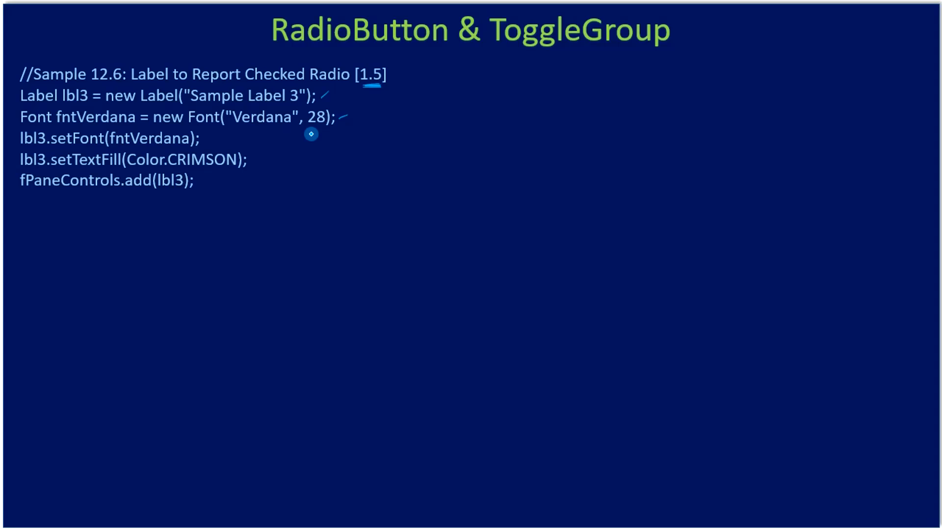
mouse_move(246, 158)
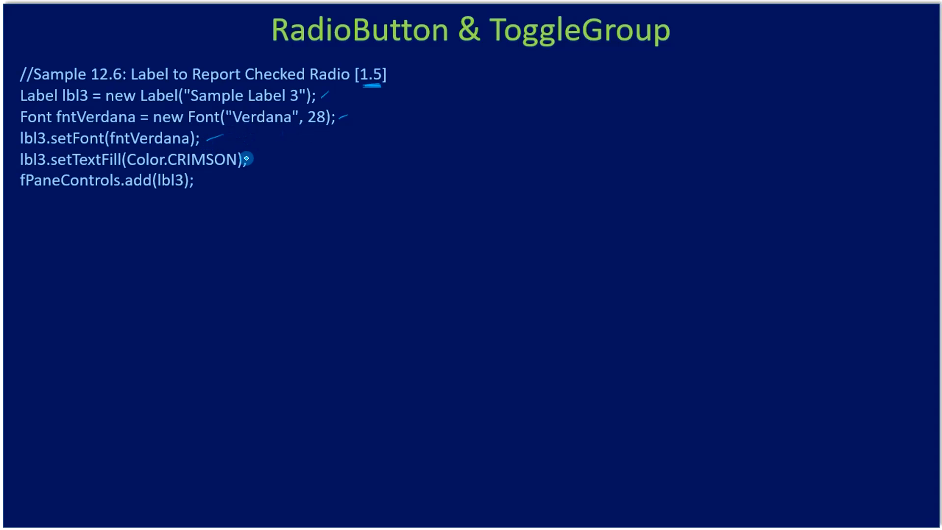
mouse_move(201, 190)
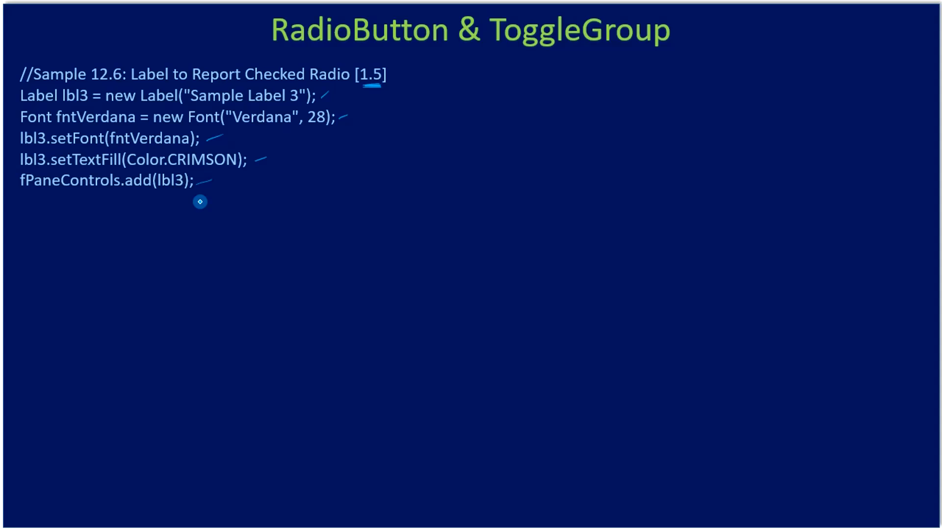
mouse_move(188, 203)
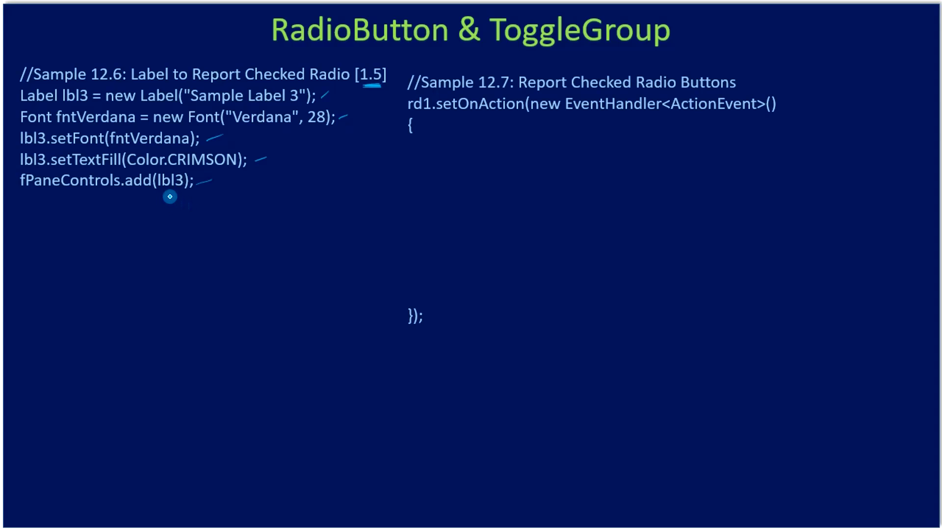
mouse_move(413, 117)
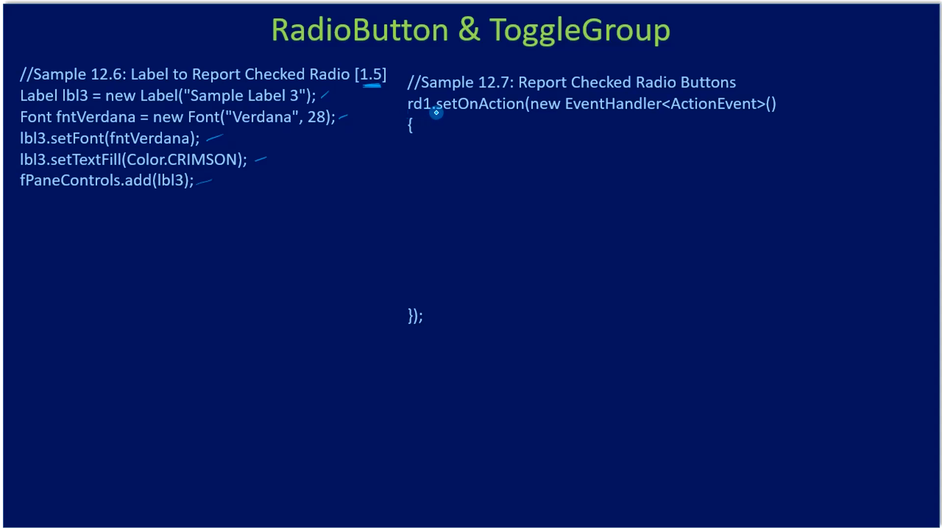
mouse_move(711, 113)
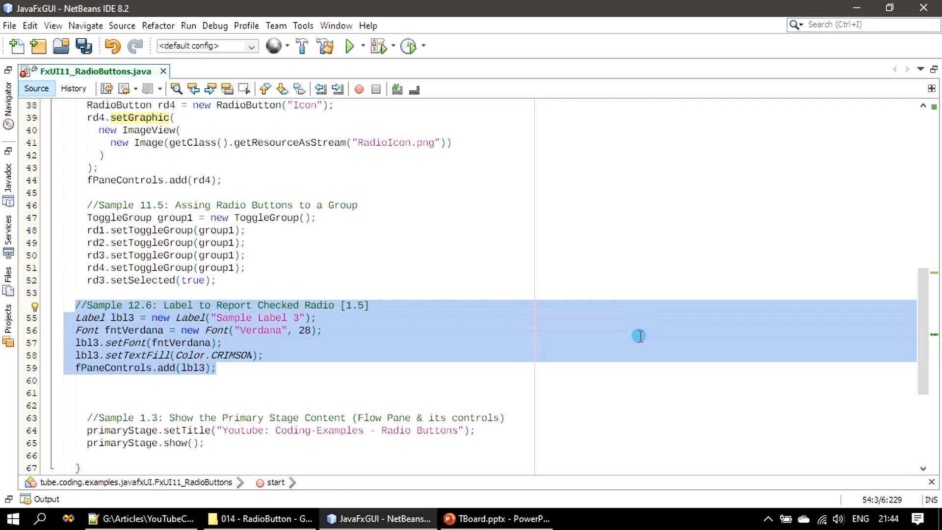
Resolve the Label and Color imports for the crimson Verdana label code and save RadioButtons.
key(ctrl+s)
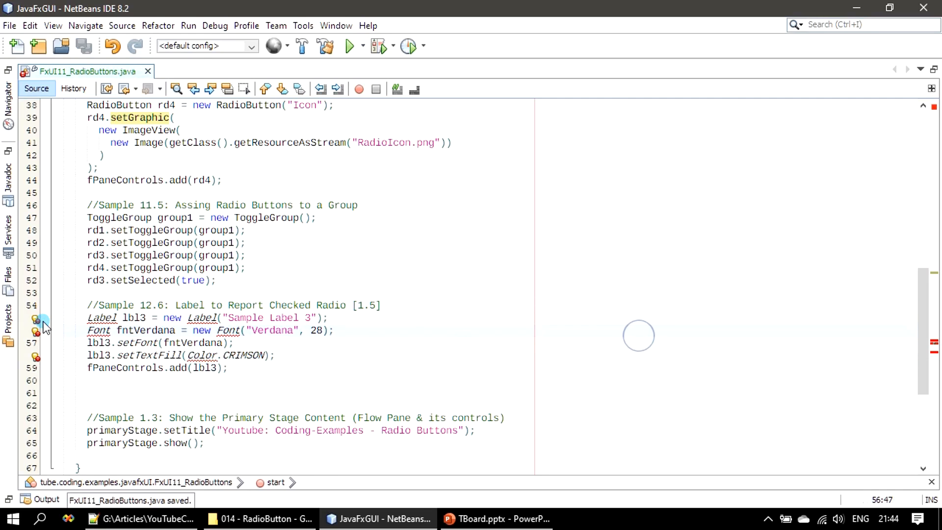
click(34, 330)
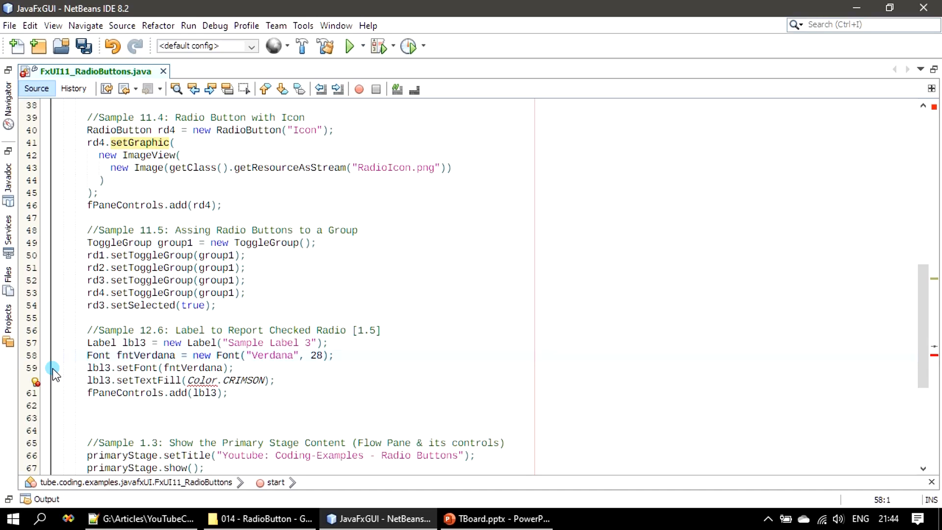
click(35, 383)
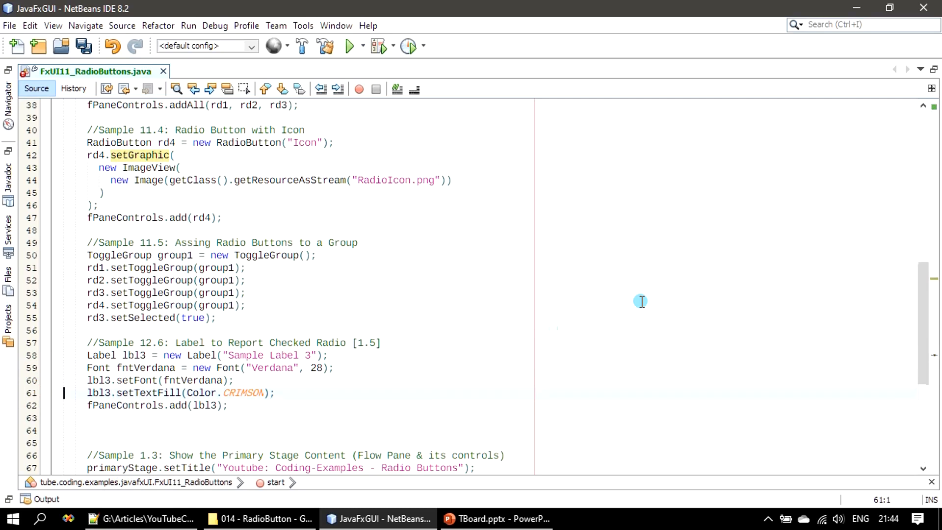
key(ctrl+s)
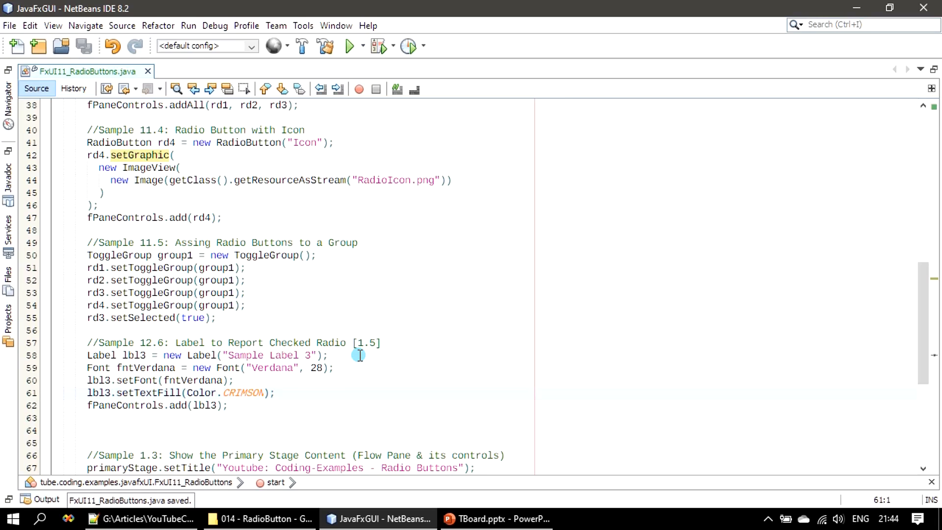
double_click(365, 343)
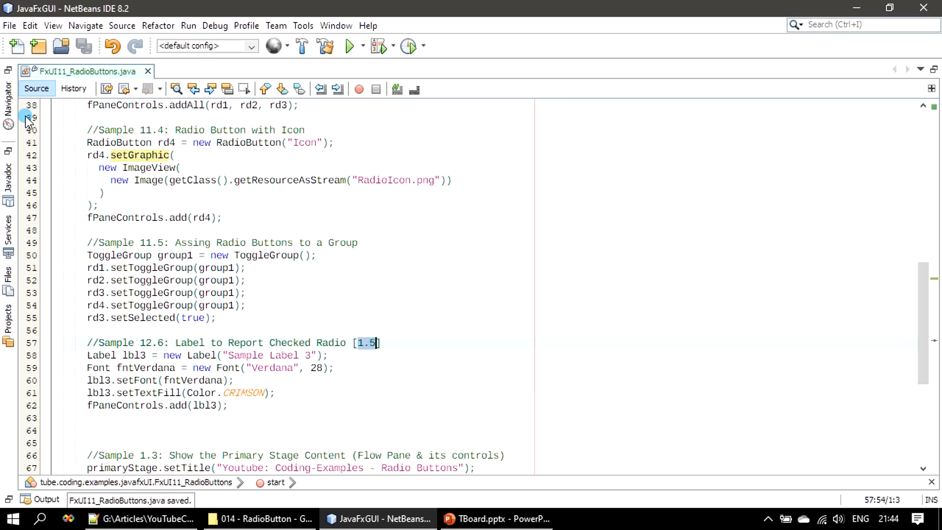
Open FxUI01_Label.java from Projects, review its Sample 1.5 label code, then close it.
click(350, 45)
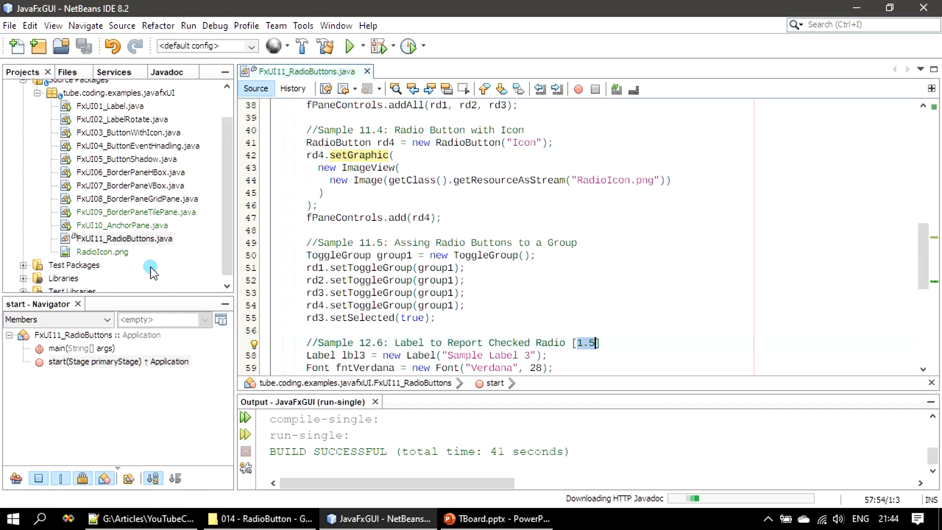
click(110, 106)
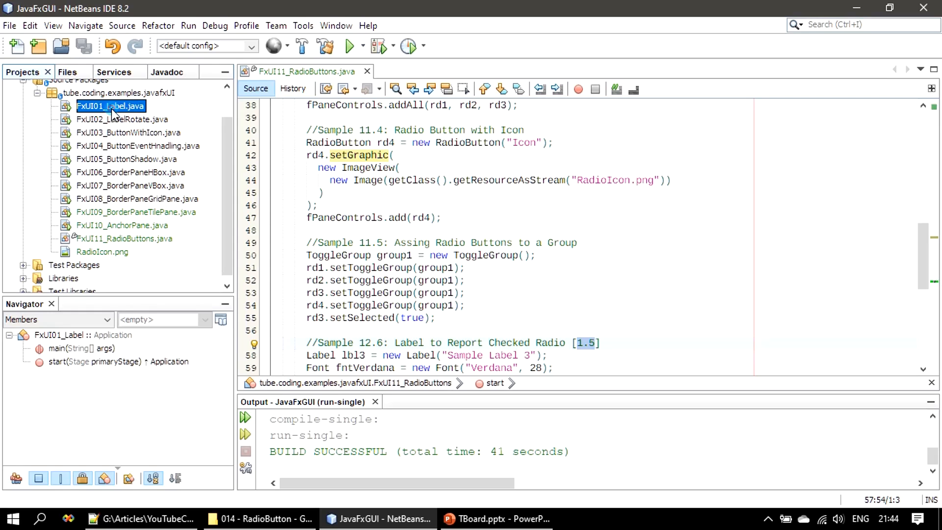
double_click(110, 106)
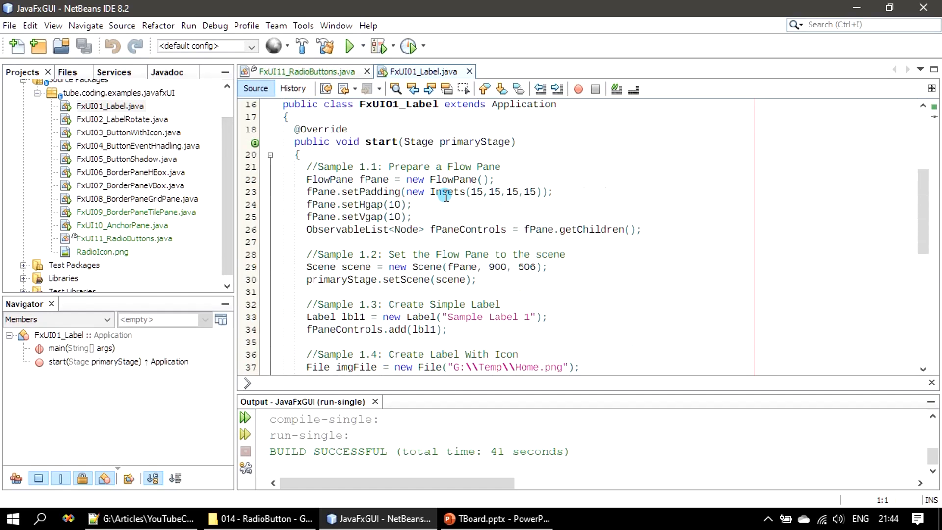
scroll(down, 3)
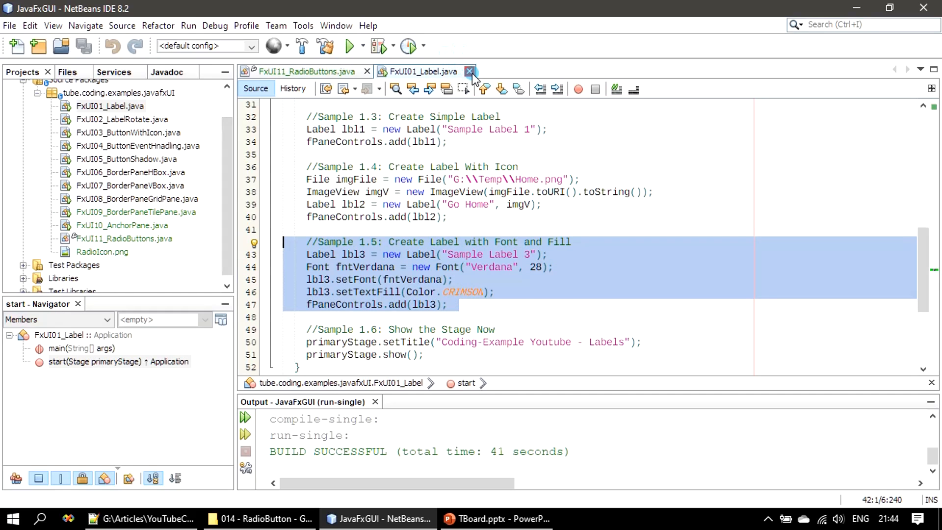
click(470, 72)
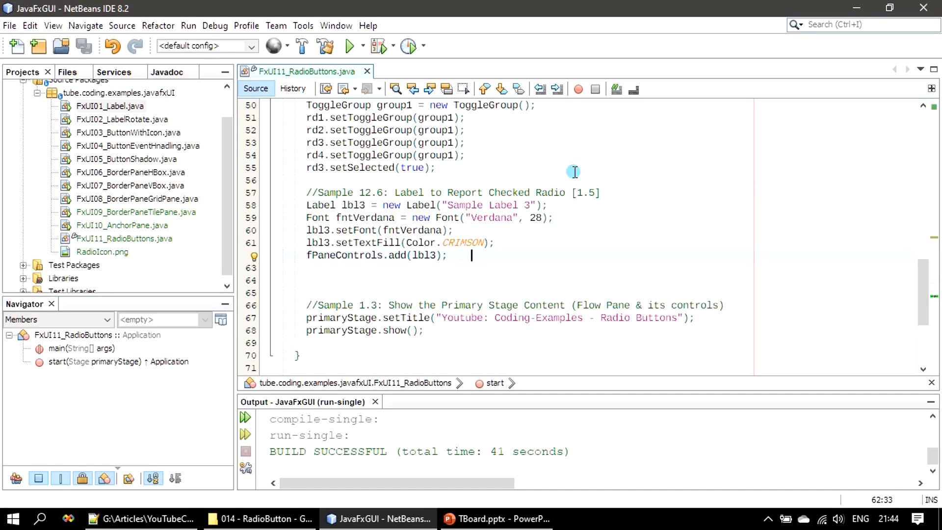
Place the caret below the label code and hide the side panels to widen the editor.
double_click(585, 192)
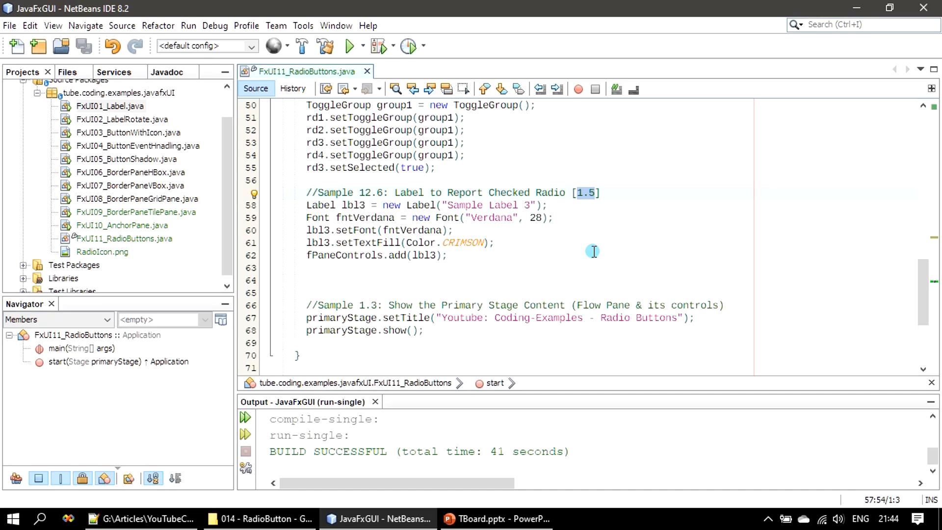
click(457, 262)
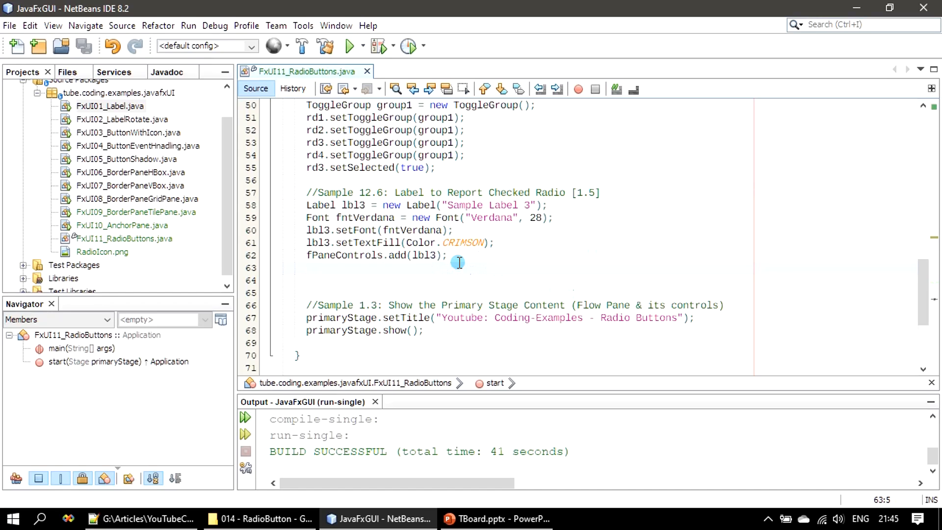
scroll(down, 3)
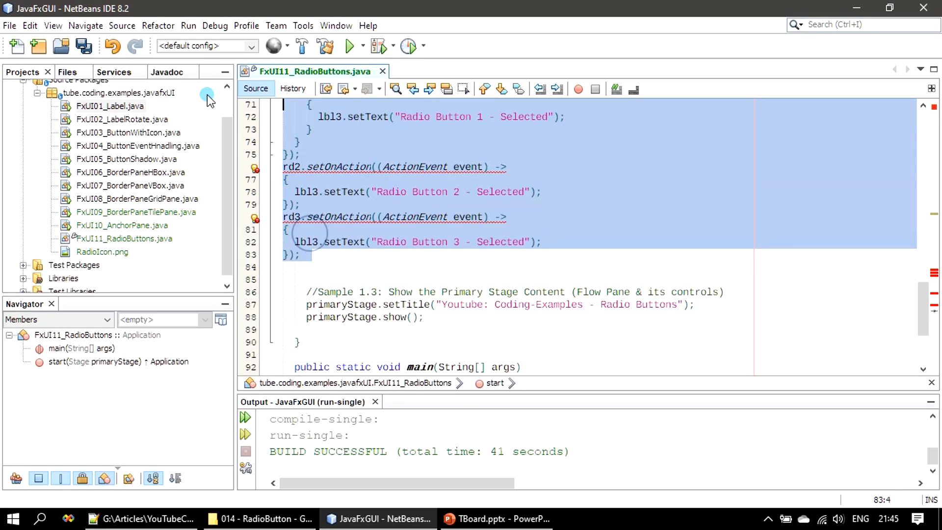
scroll(up, 3)
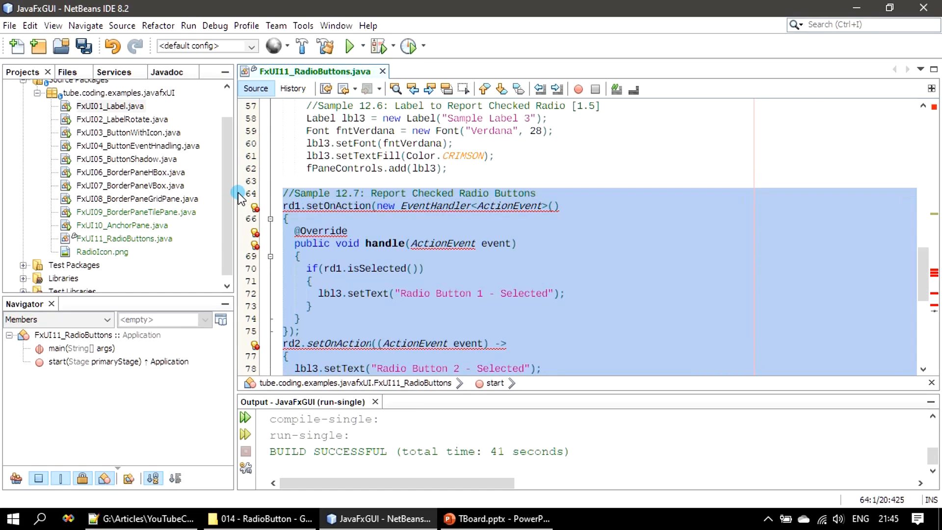
click(379, 193)
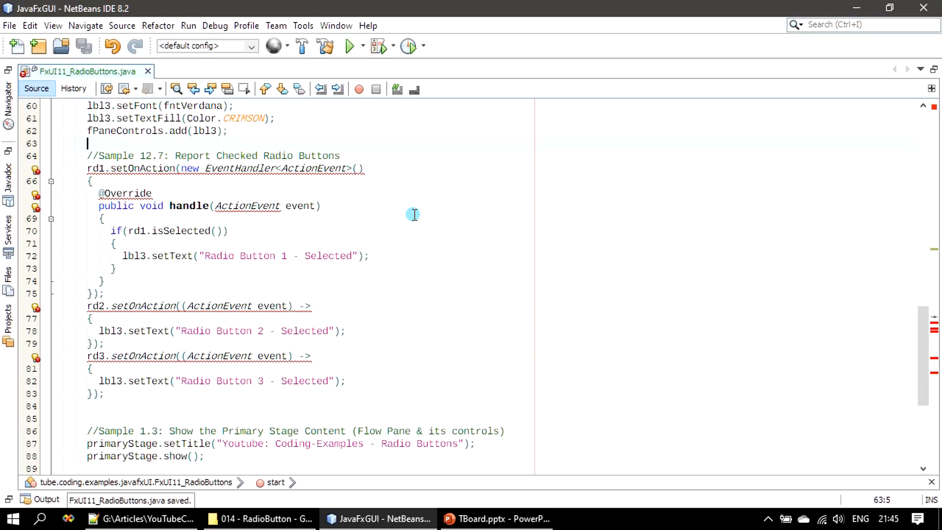
mouse_move(526, 346)
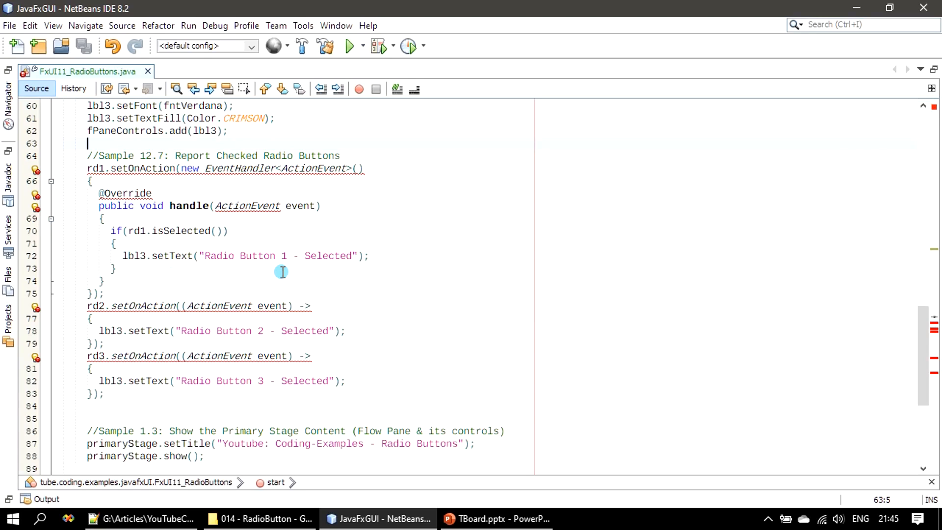
mouse_move(263, 224)
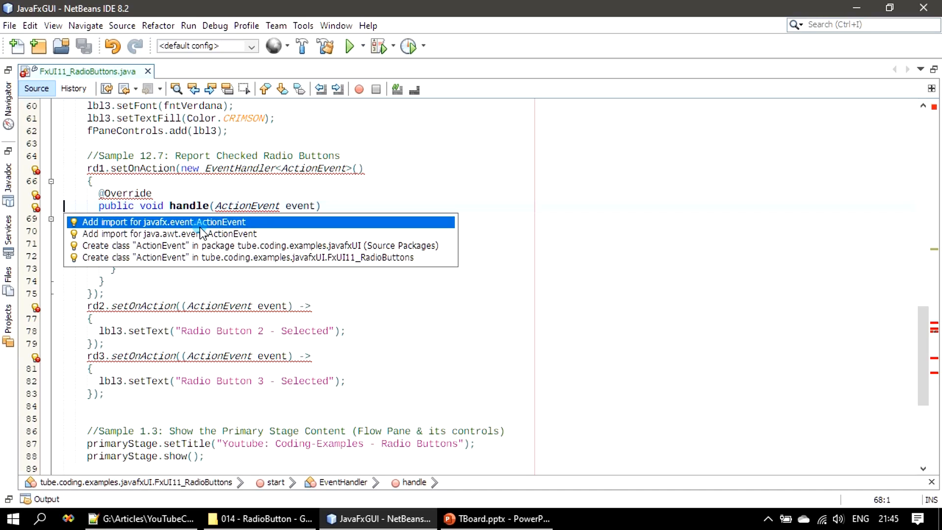
mouse_move(233, 230)
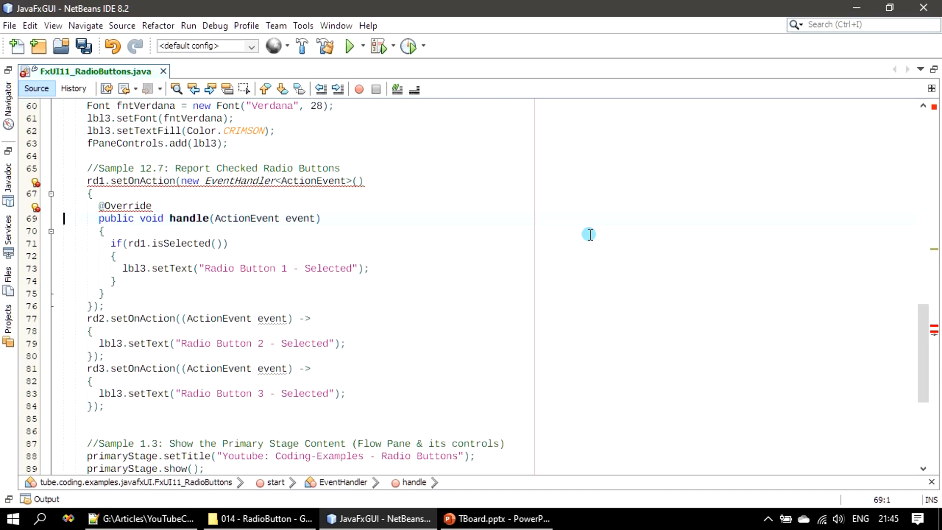
Add the javafx.event EventHandler and ActionEvent imports through the hint bulbs and save.
key(ctrl+s)
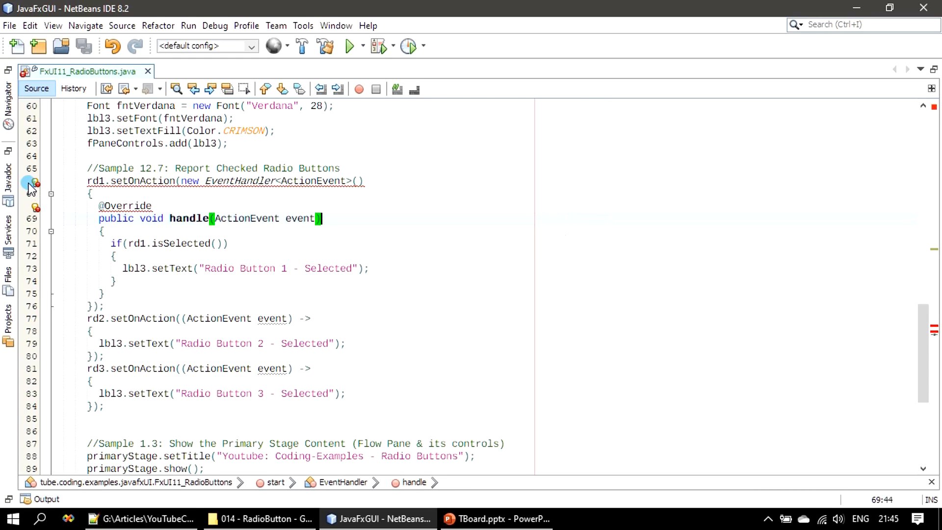
click(35, 183)
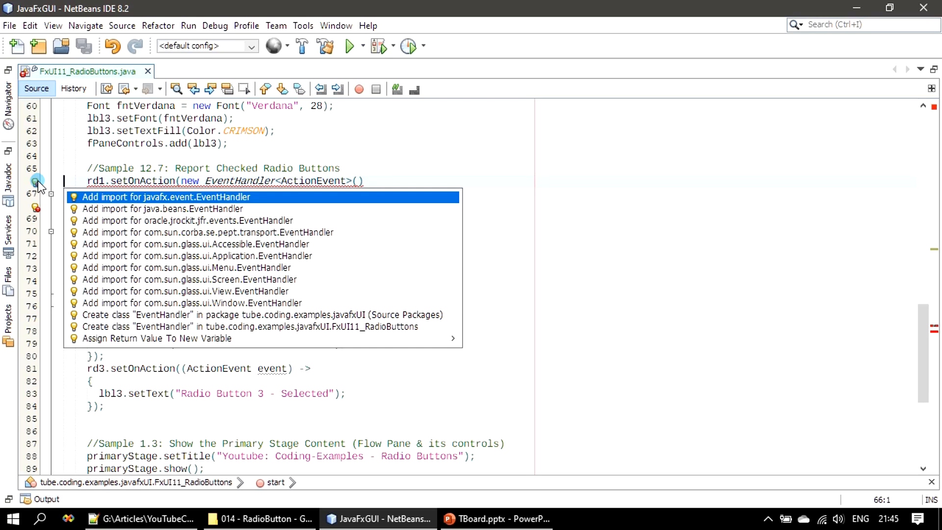
mouse_move(174, 207)
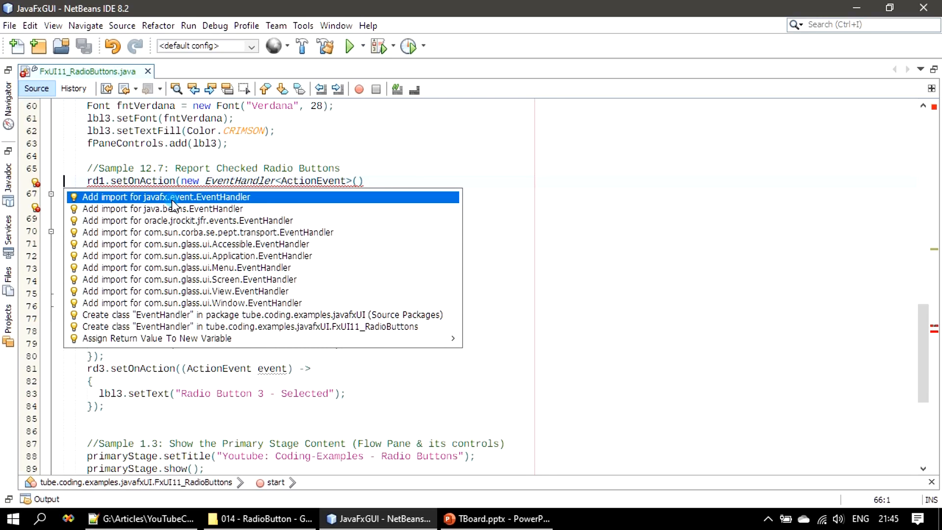
click(167, 196)
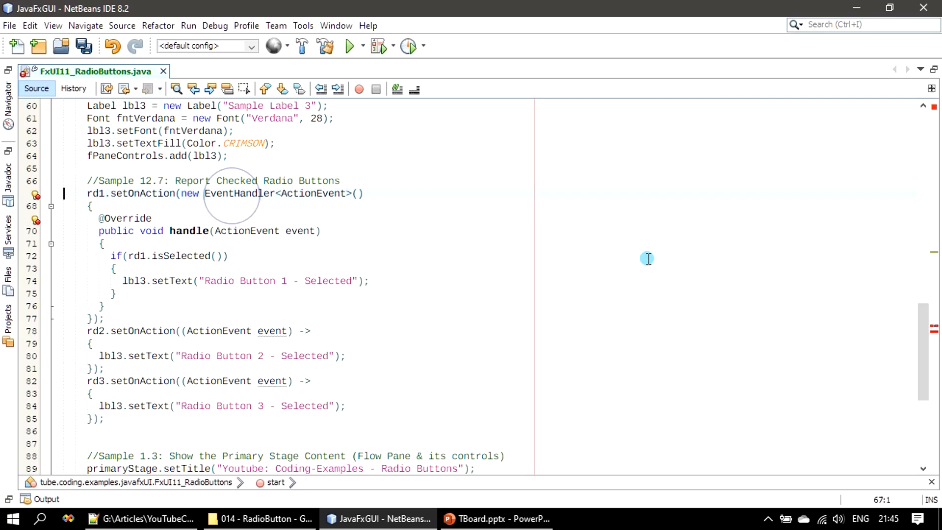
key(ctrl+s)
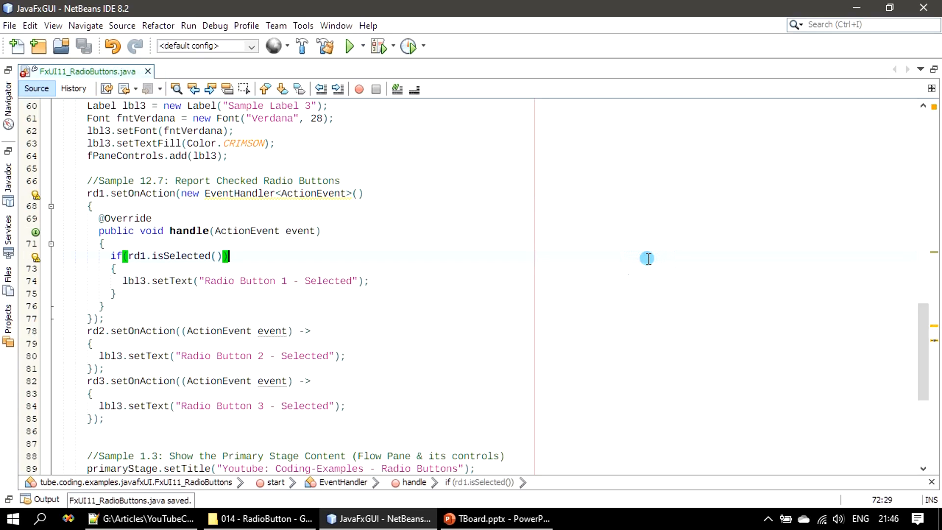
mouse_move(389, 316)
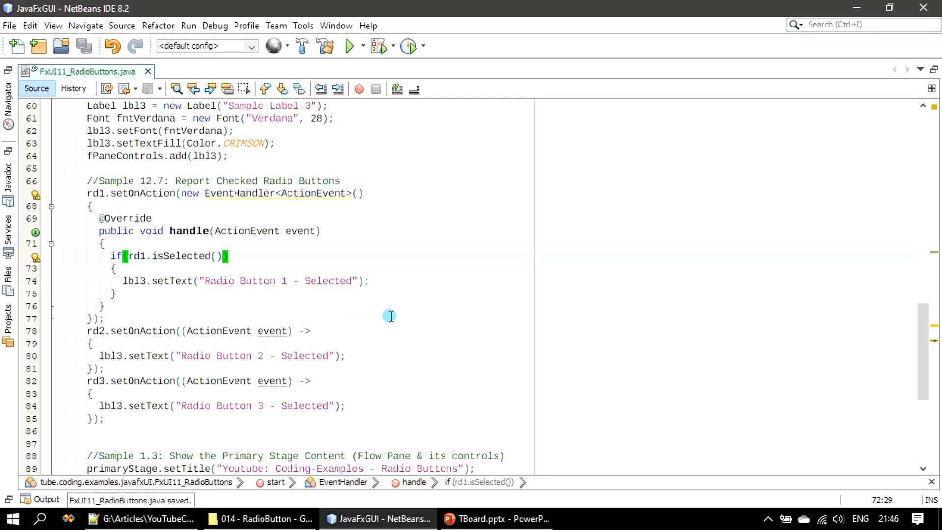
scroll(up, 3)
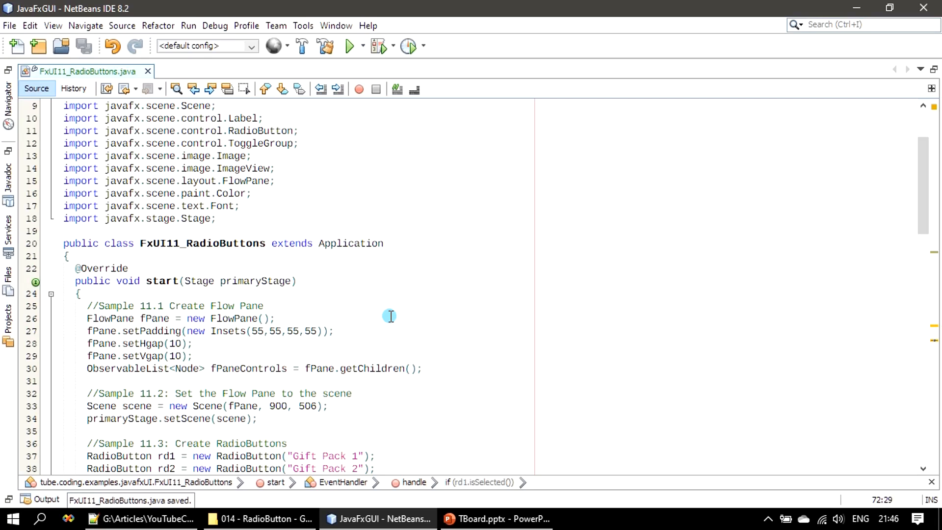
scroll(up, 3)
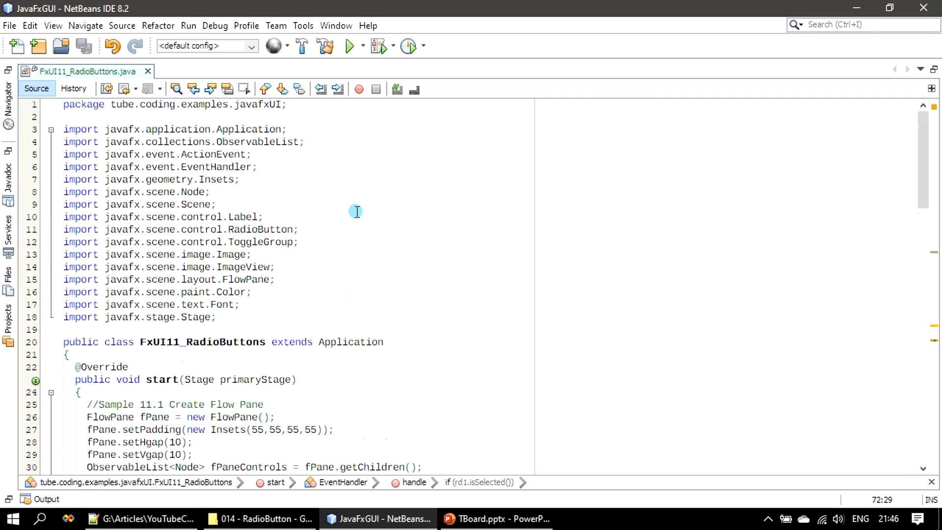
click(234, 166)
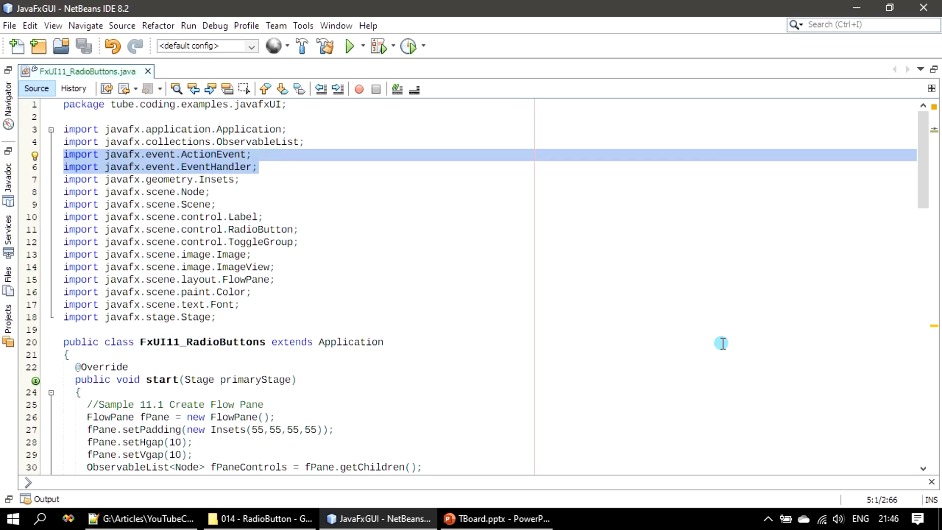
scroll(down, 3)
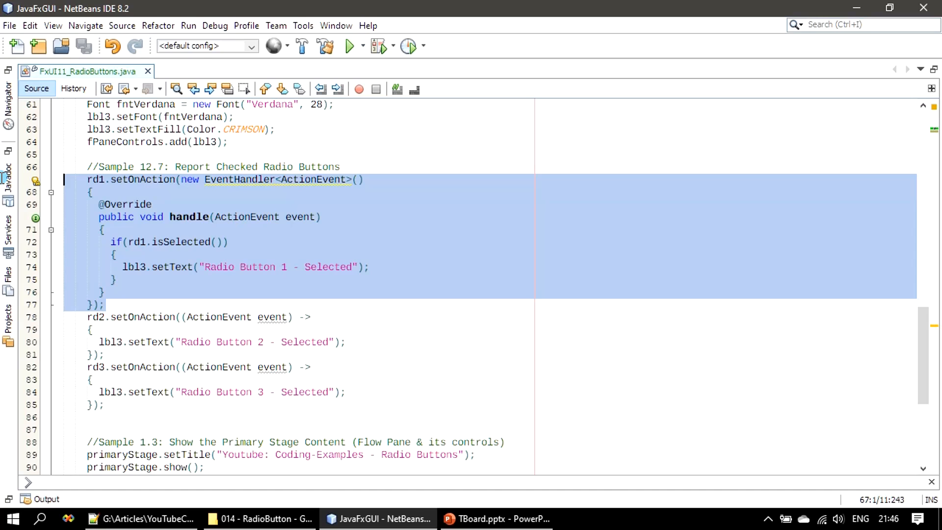
click(108, 354)
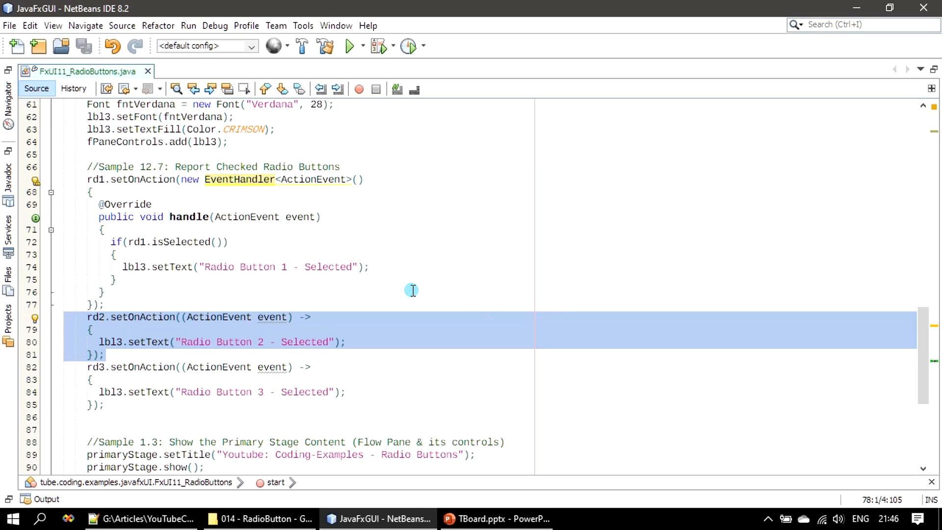
click(297, 316)
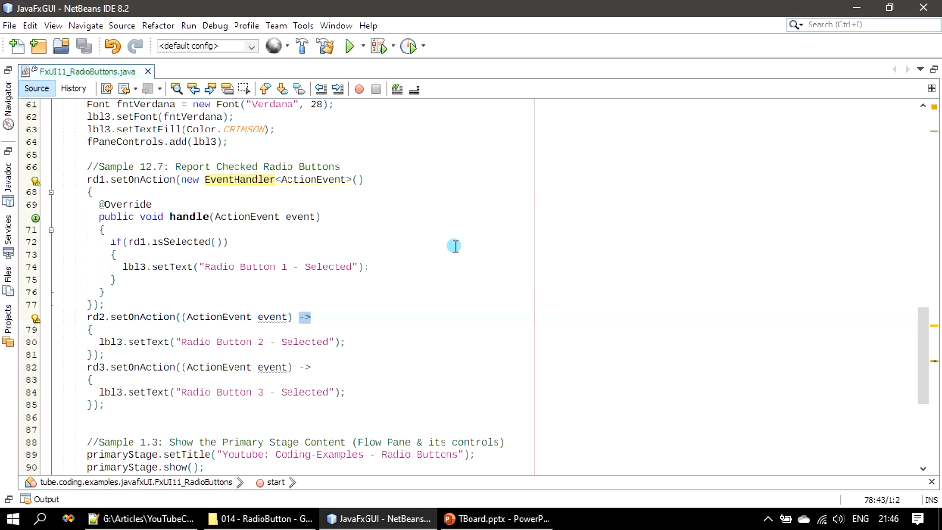
click(313, 317)
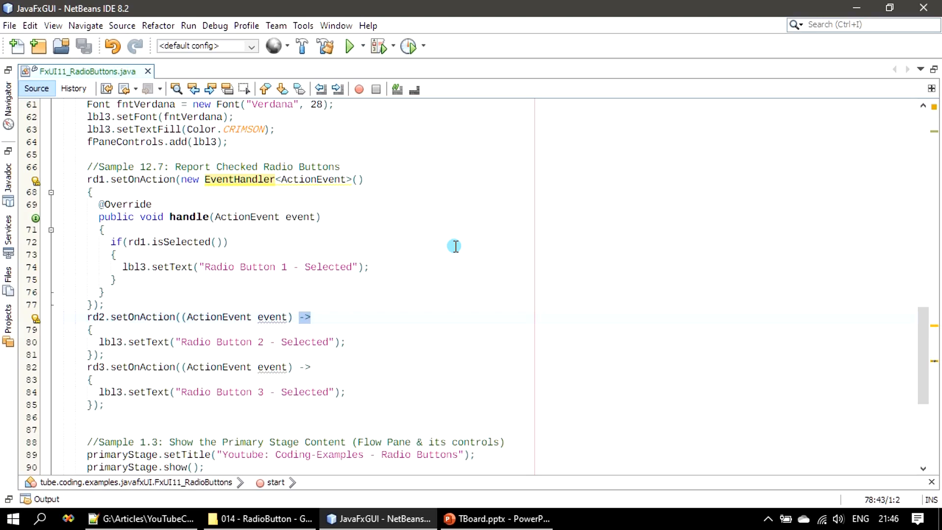
click(311, 318)
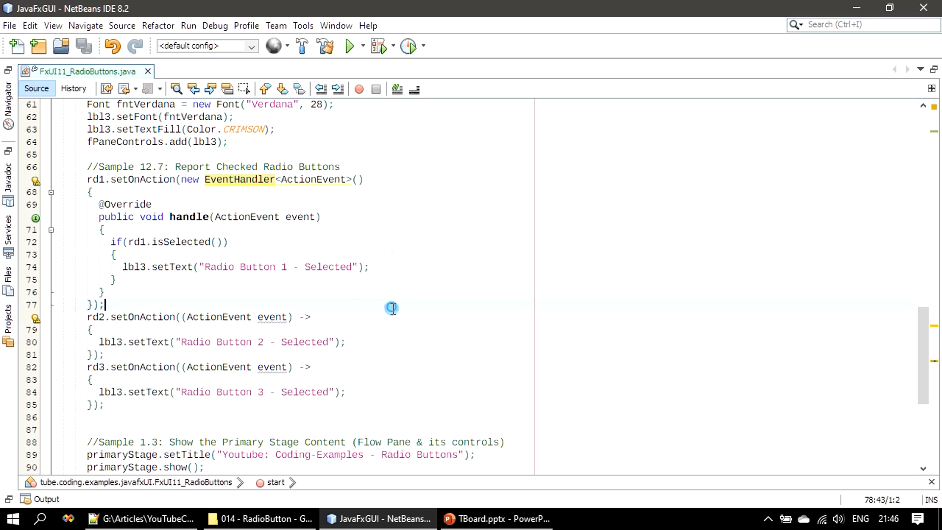
click(266, 254)
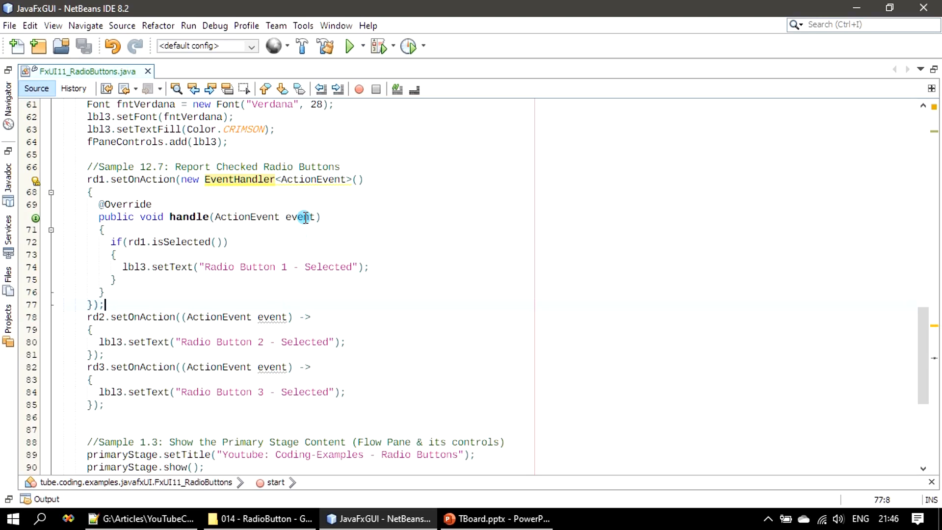
mouse_move(181, 185)
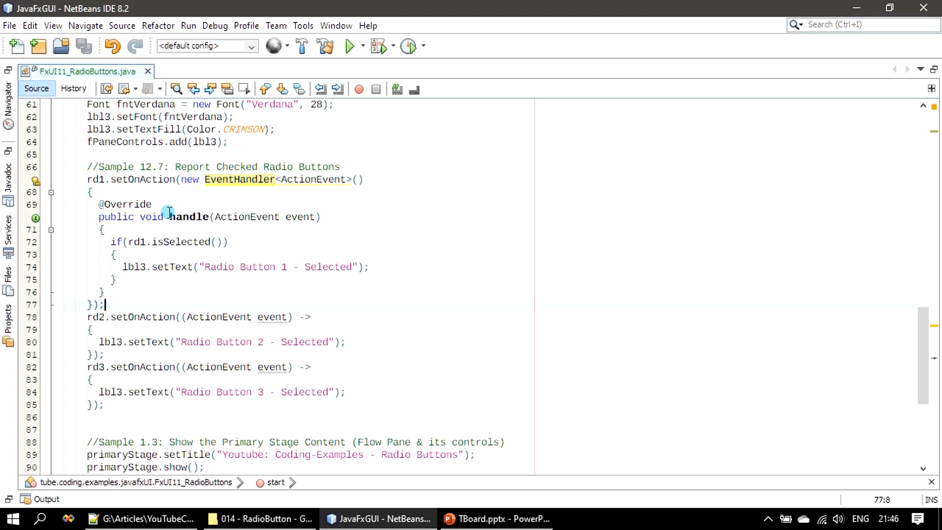
mouse_move(132, 217)
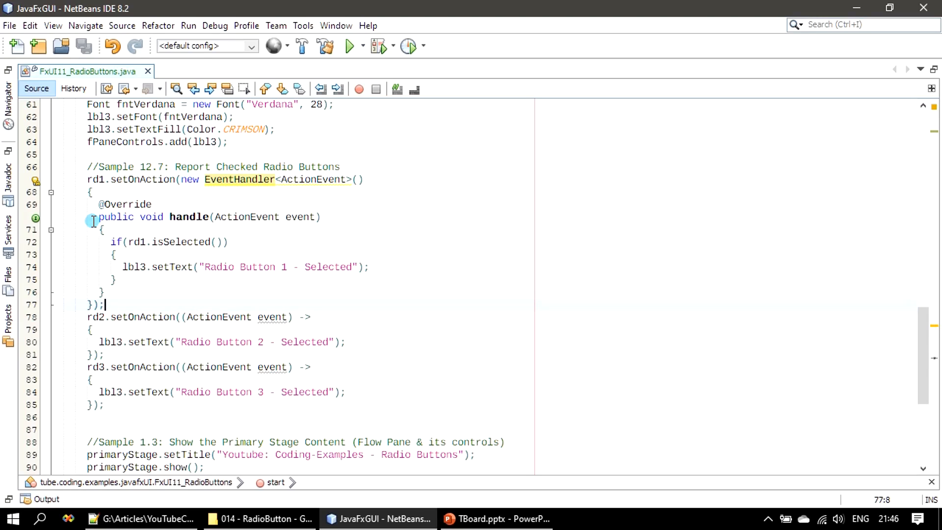
click(284, 229)
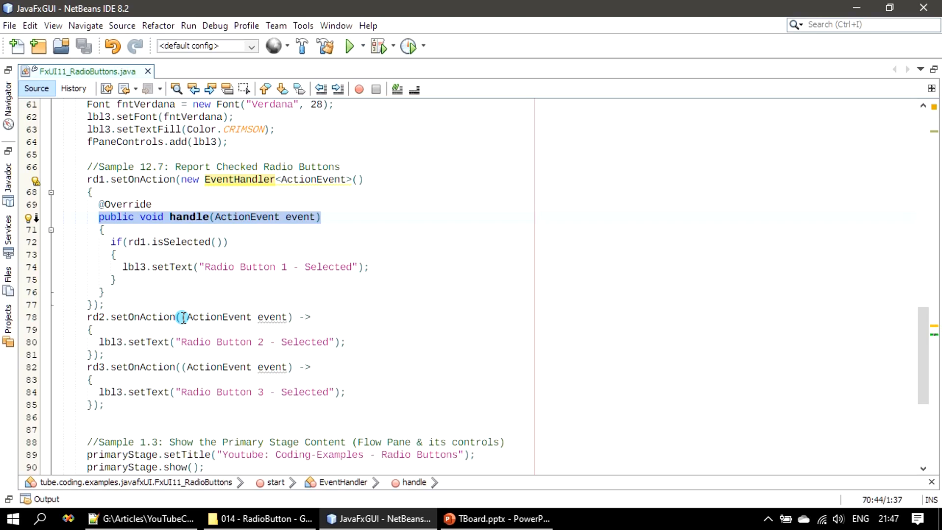
mouse_move(210, 297)
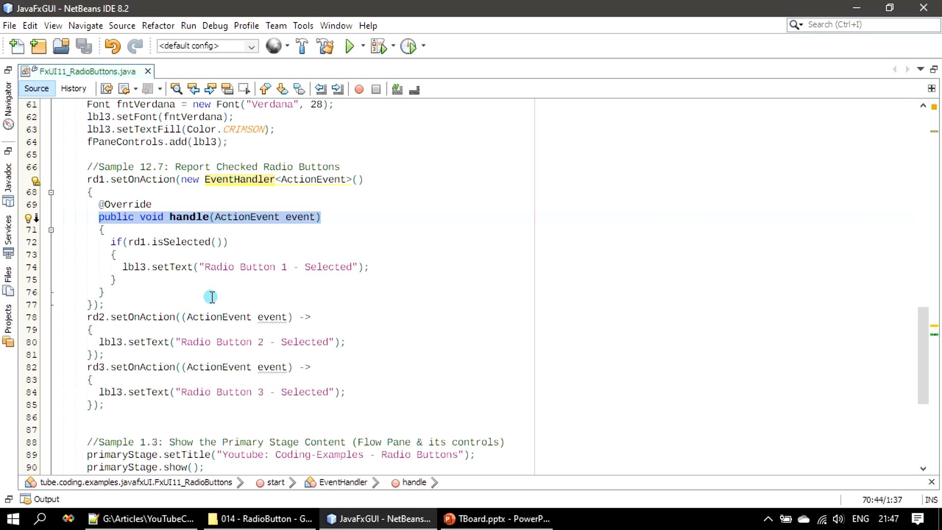
mouse_move(198, 216)
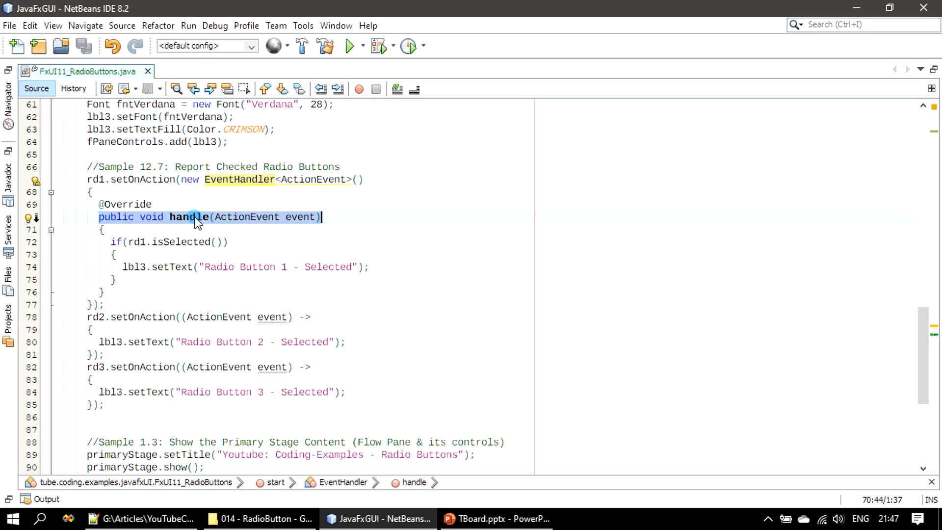
mouse_move(186, 217)
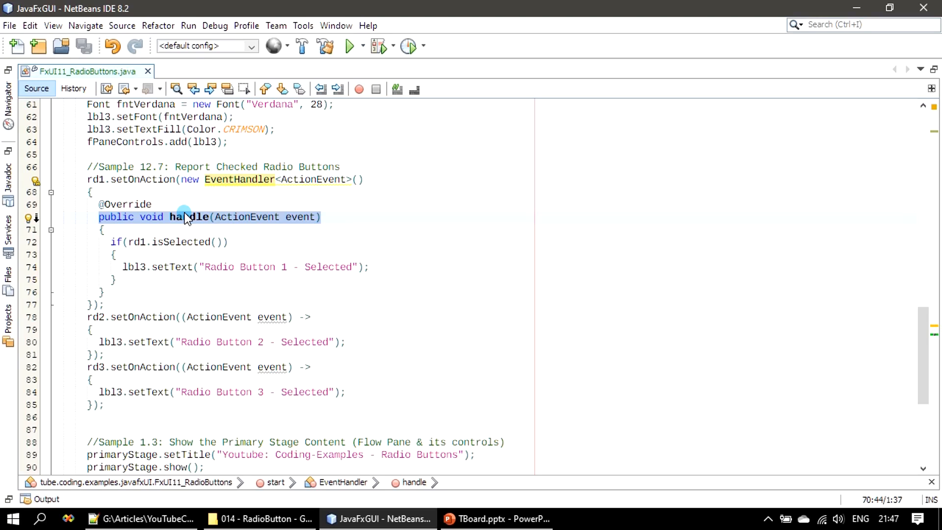
mouse_move(227, 179)
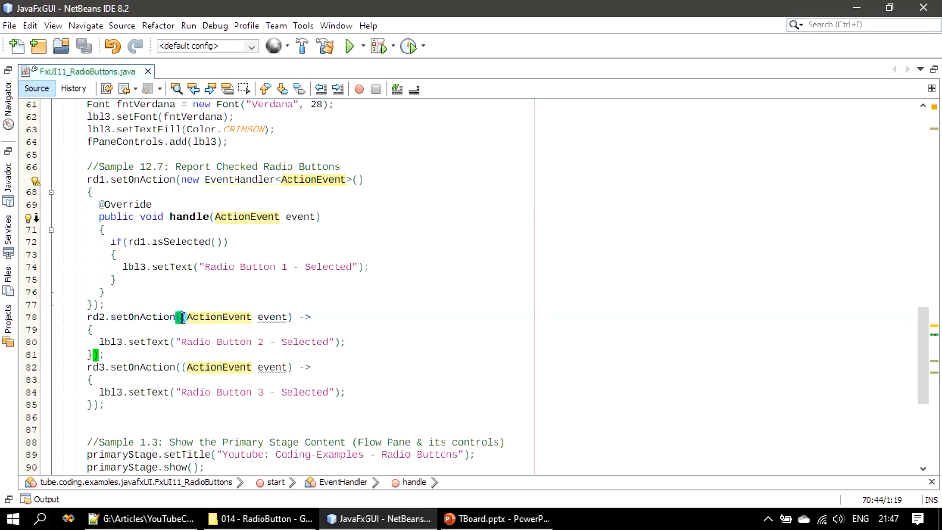
click(312, 318)
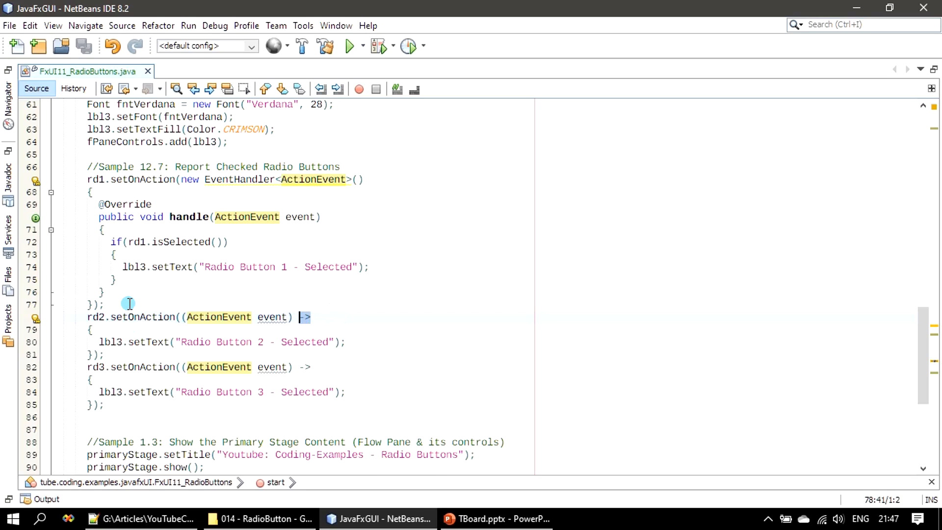
click(110, 241)
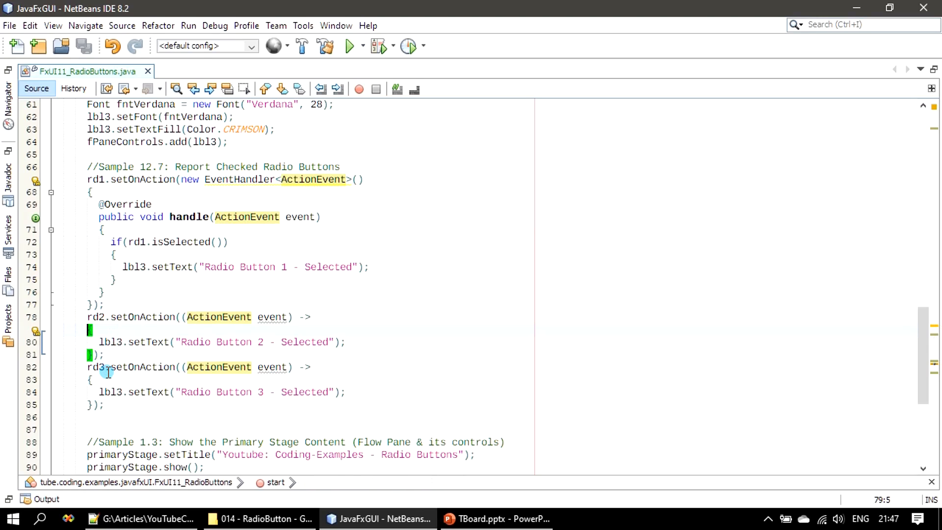
mouse_move(487, 297)
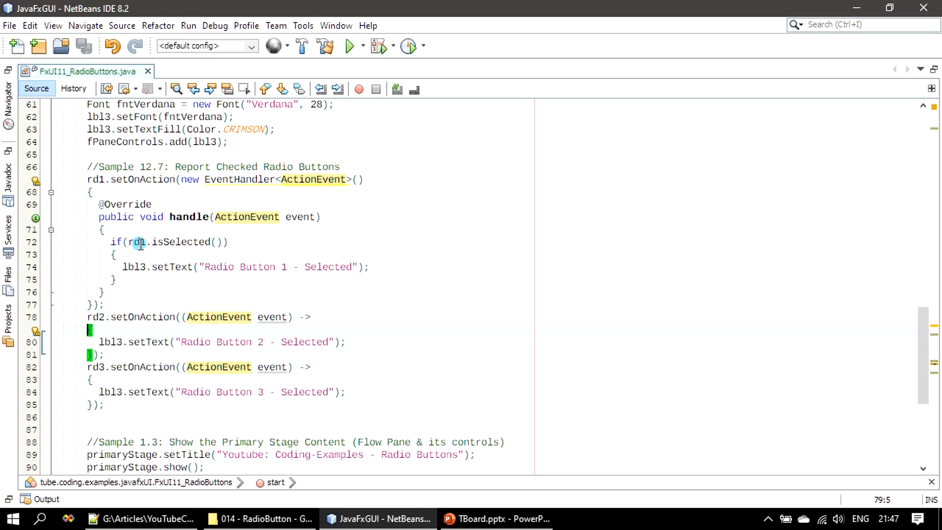
mouse_move(129, 347)
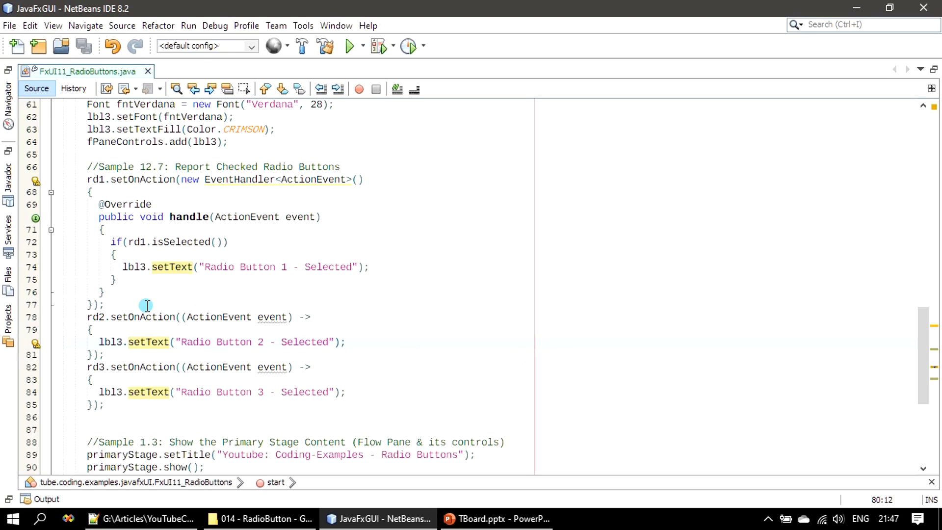
mouse_move(367, 383)
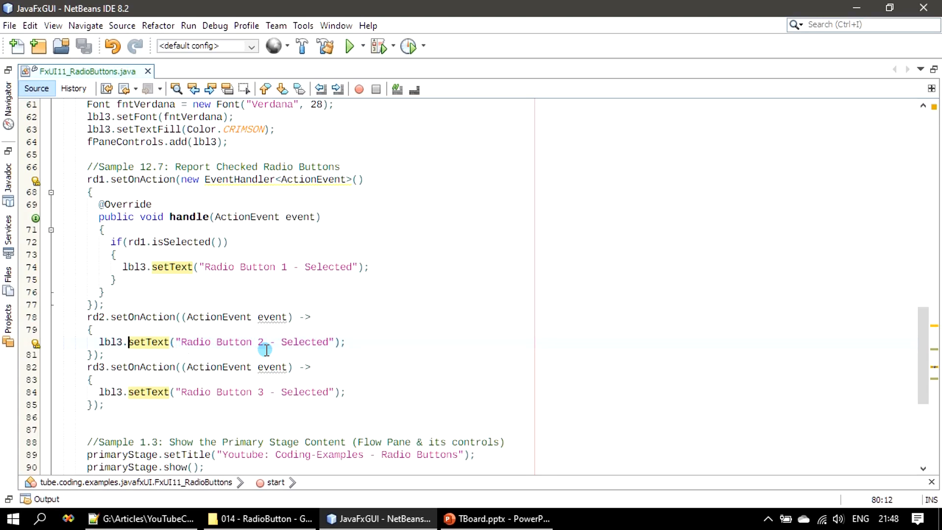
mouse_move(540, 351)
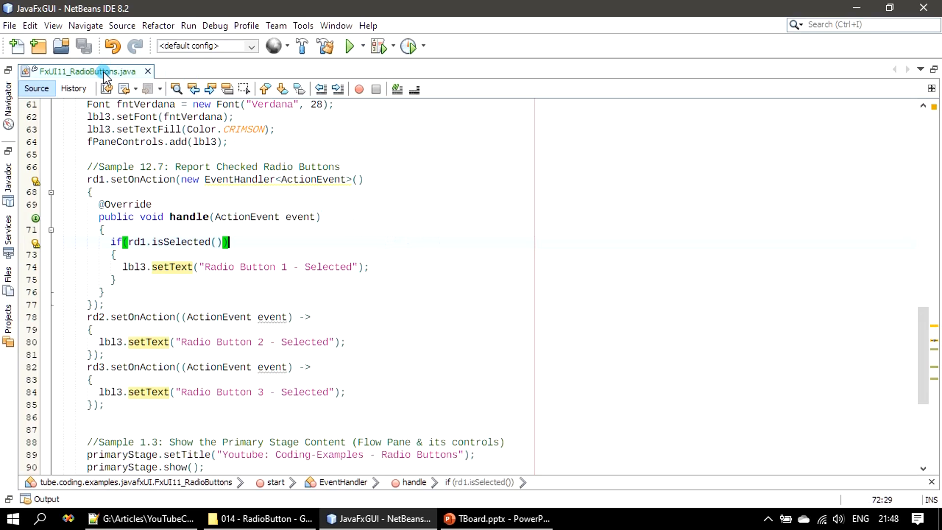
Restore the side panels, Clean and Build the project, and run FxUI11_RadioButtons.java.
click(325, 45)
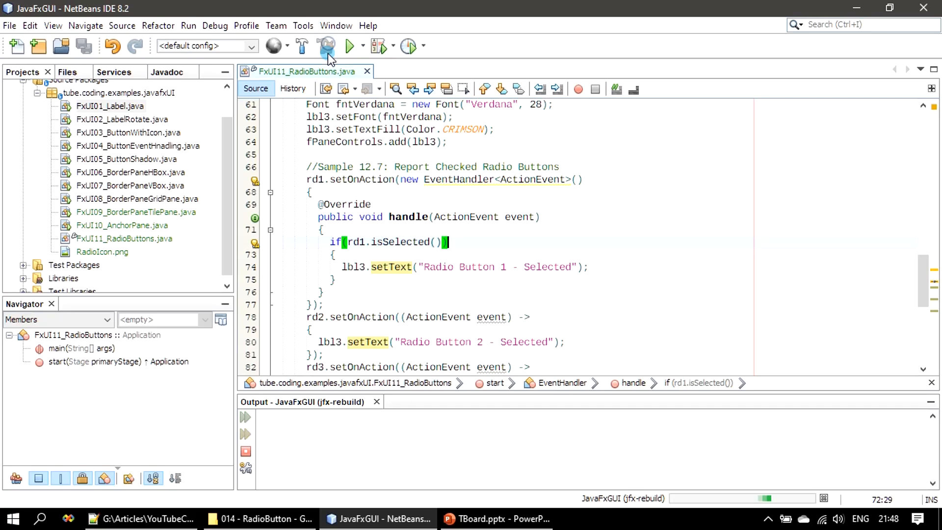
click(326, 46)
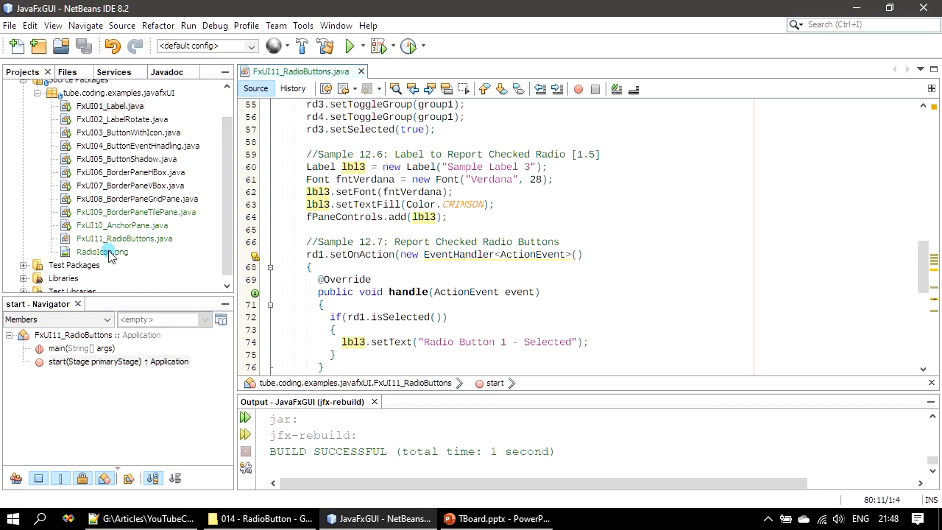
right_click(124, 239)
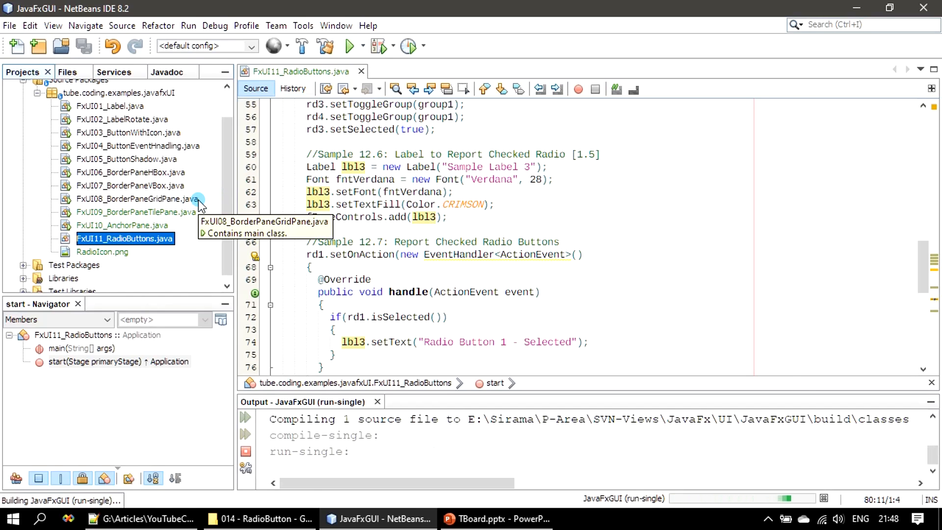
click(349, 46)
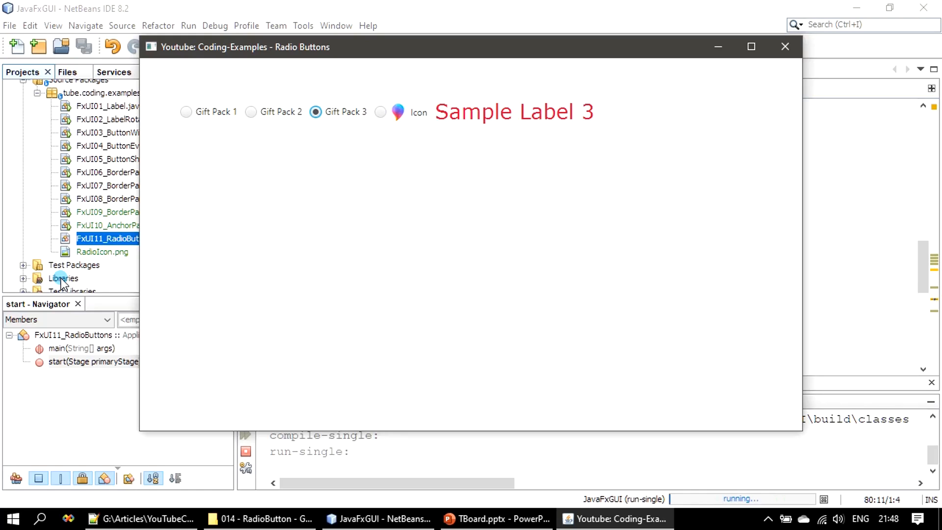
mouse_move(250, 112)
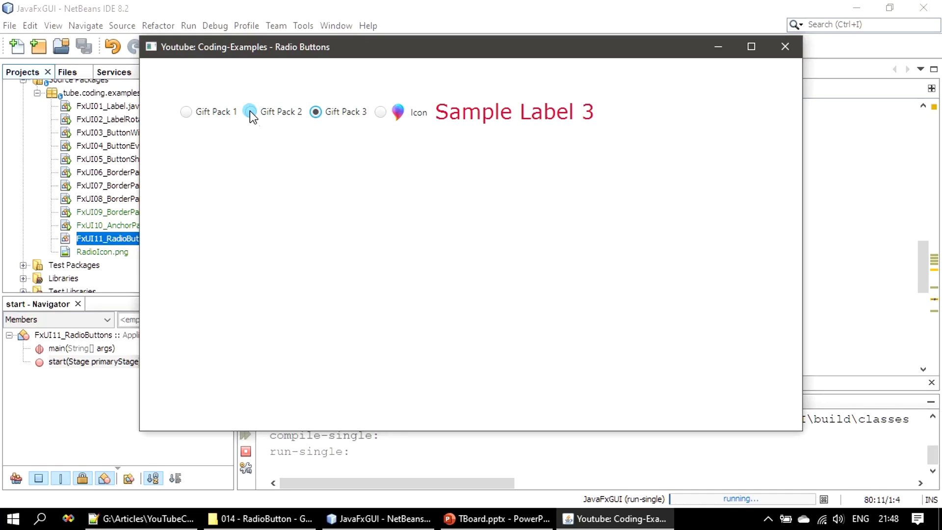
Select Gift Pack 2, 1 and 3 to check the label updates, then close the app.
click(249, 111)
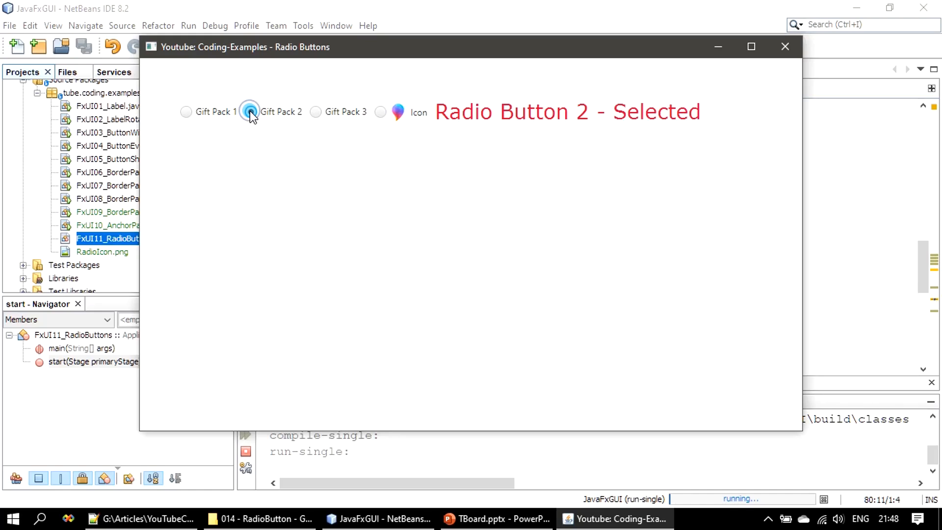
mouse_move(186, 112)
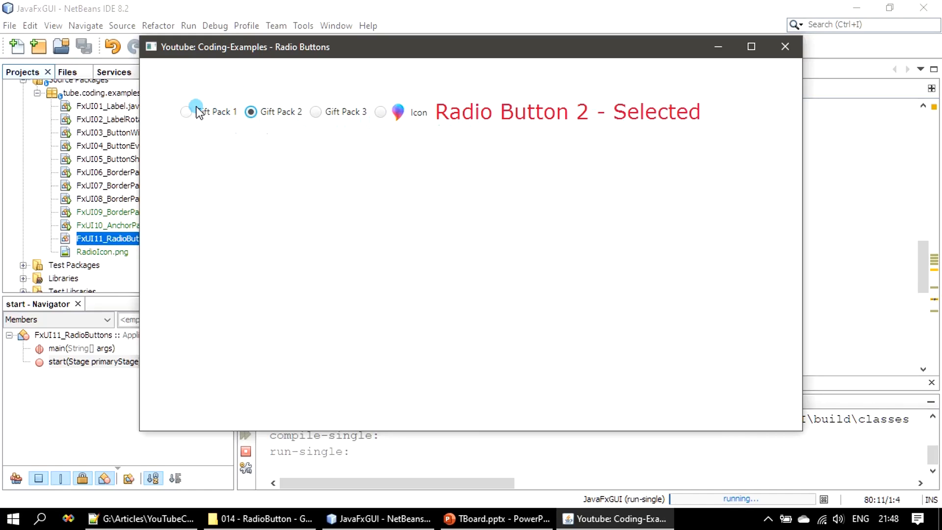
click(185, 112)
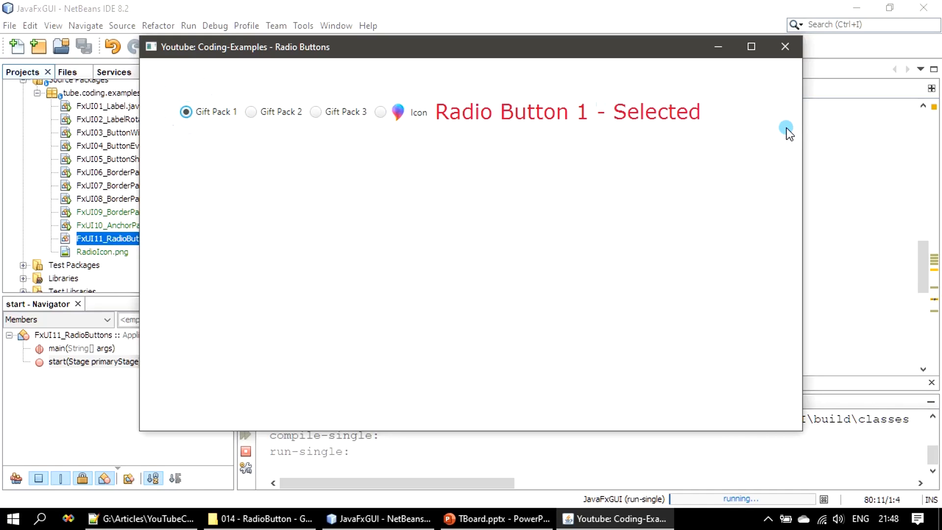
click(315, 112)
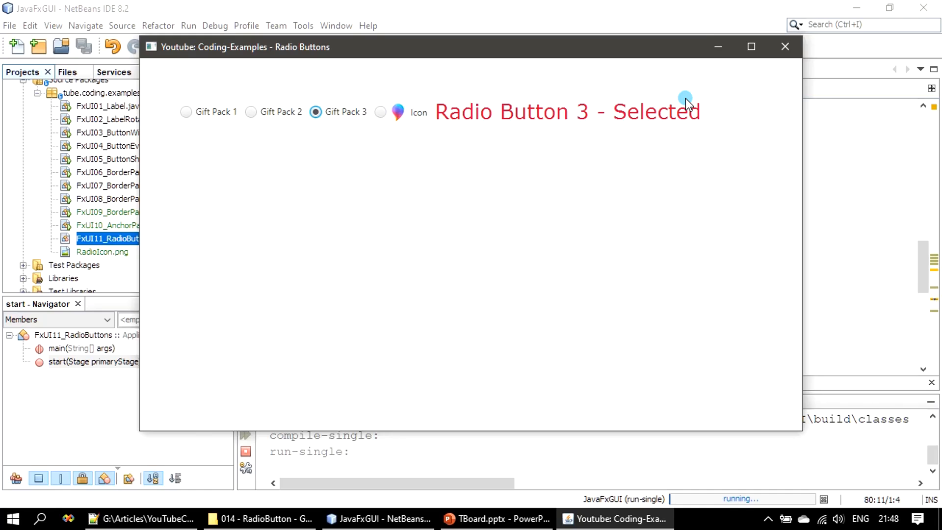
click(784, 46)
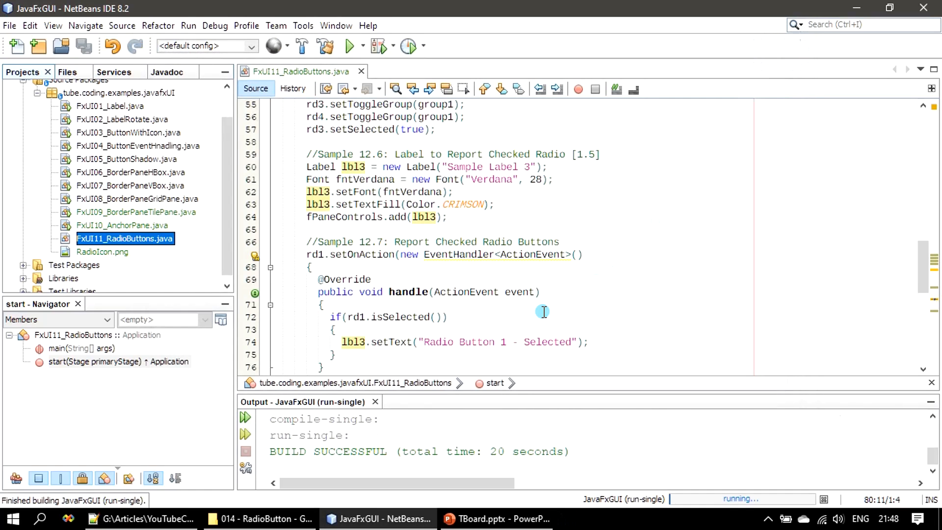